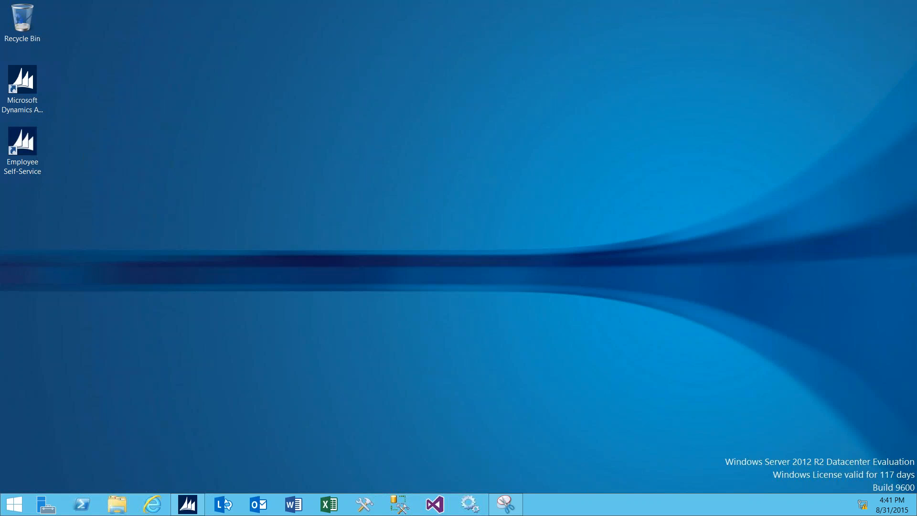
pyautogui.moveTo(811, 39)
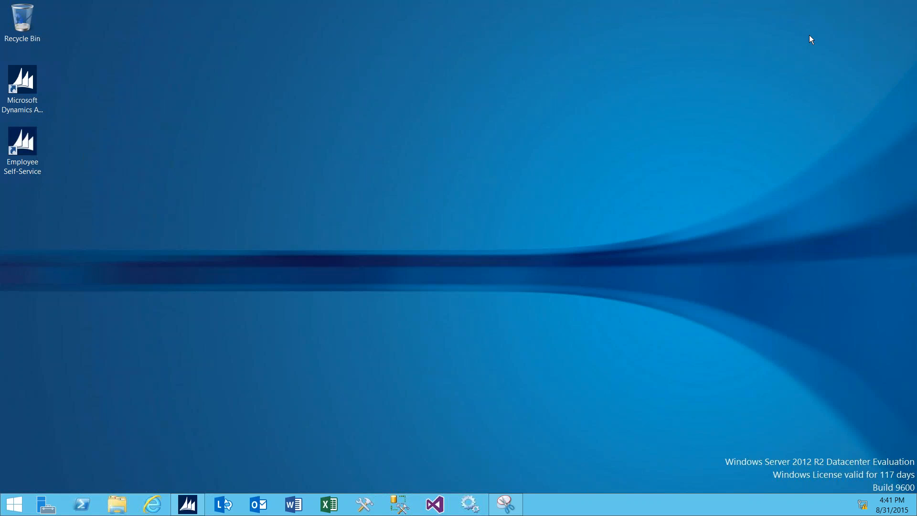
pyautogui.moveTo(418, 339)
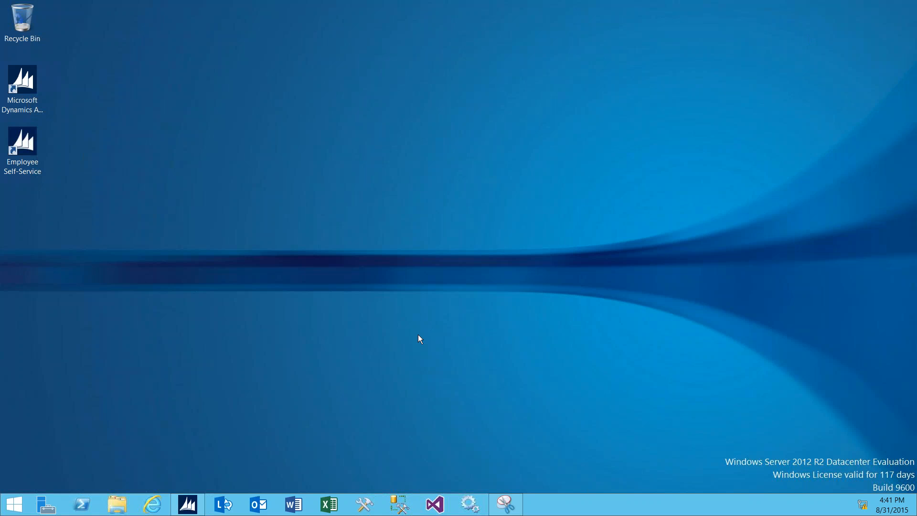
pyautogui.moveTo(193, 430)
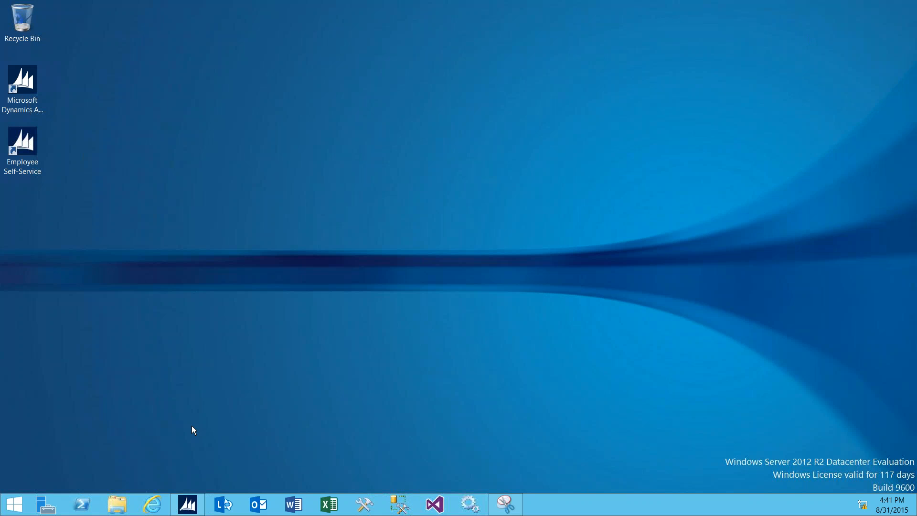
pyautogui.moveTo(187, 512)
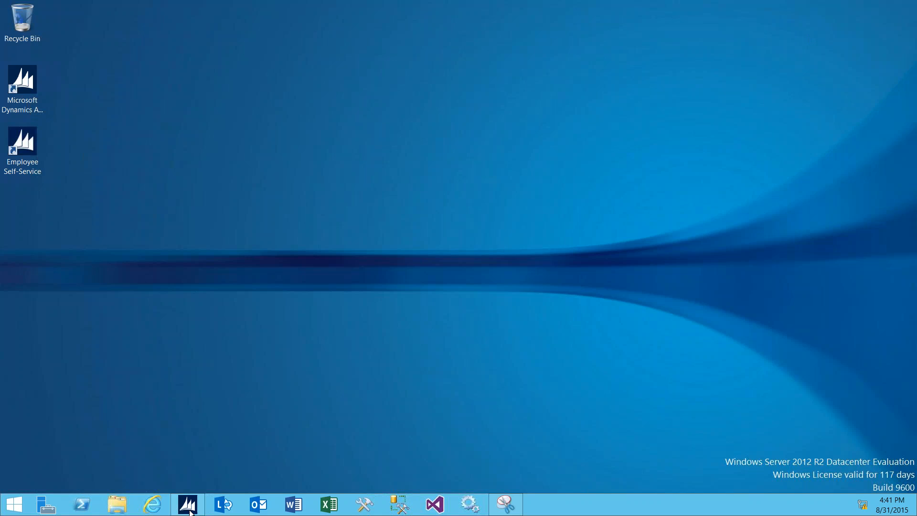
# Restore the Dynamics AX window showing the Payroll earnings statements list.
pyautogui.click(187, 503)
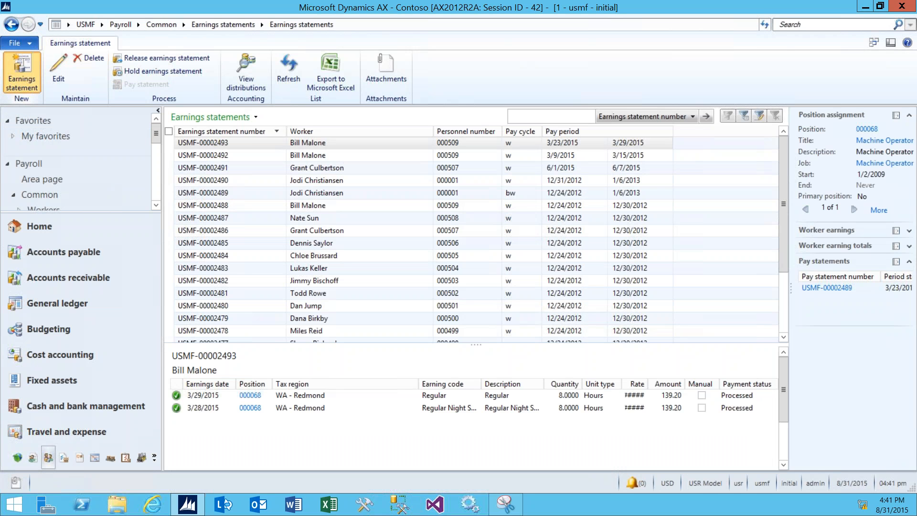
pyautogui.click(22, 74)
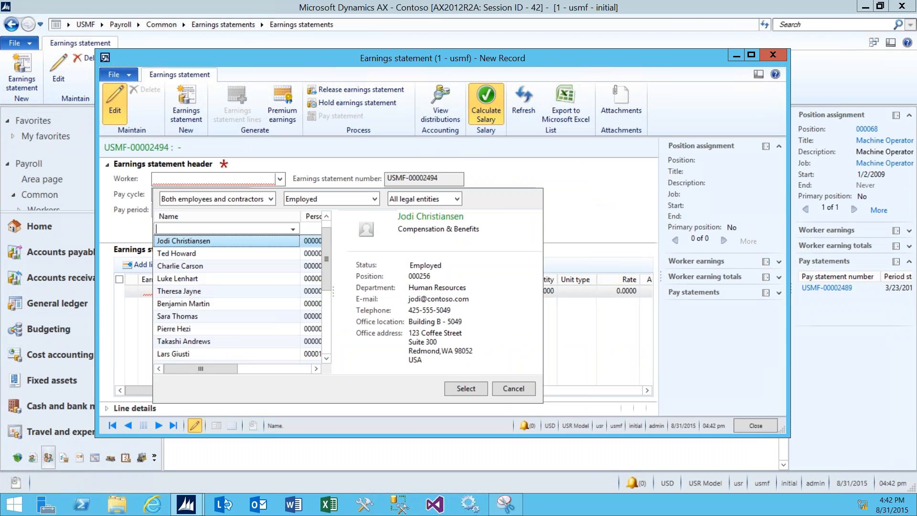
pyautogui.write('bi')
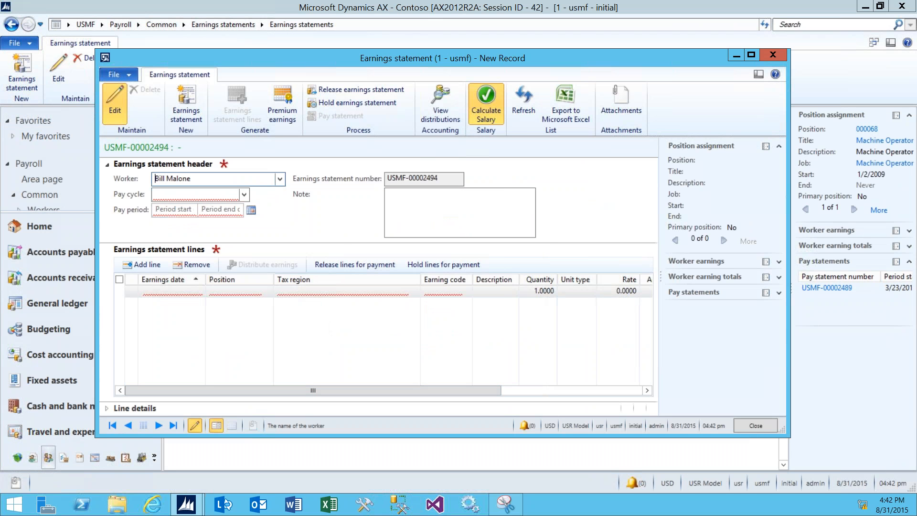
pyautogui.click(244, 194)
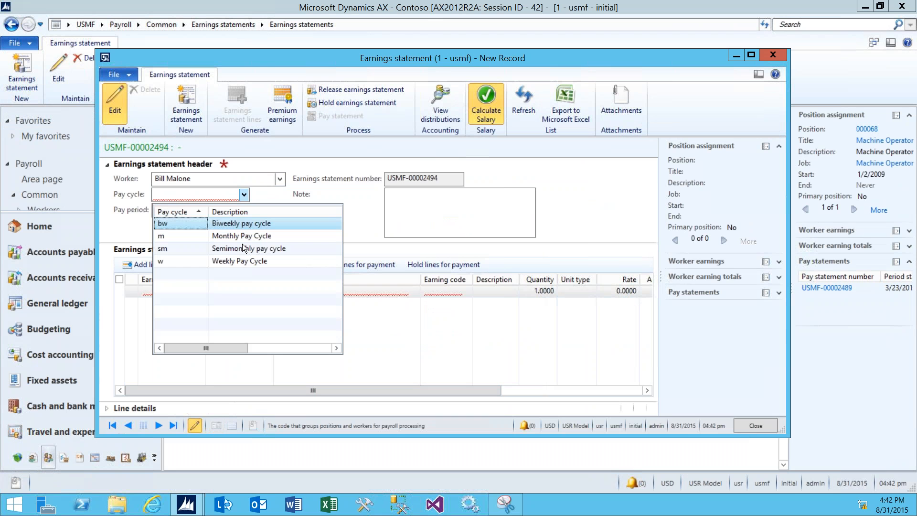
pyautogui.click(239, 260)
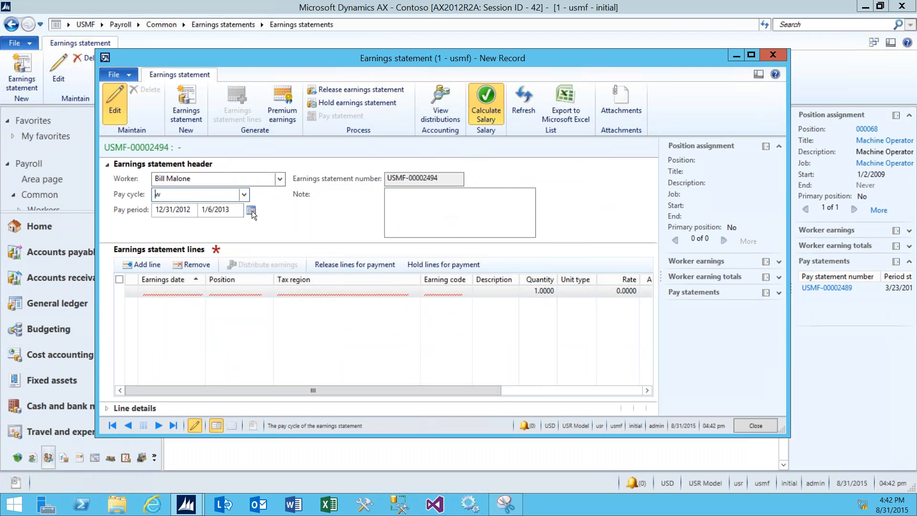
# Set the pay period to 4/7/2014–4/13/2014.
pyautogui.click(250, 209)
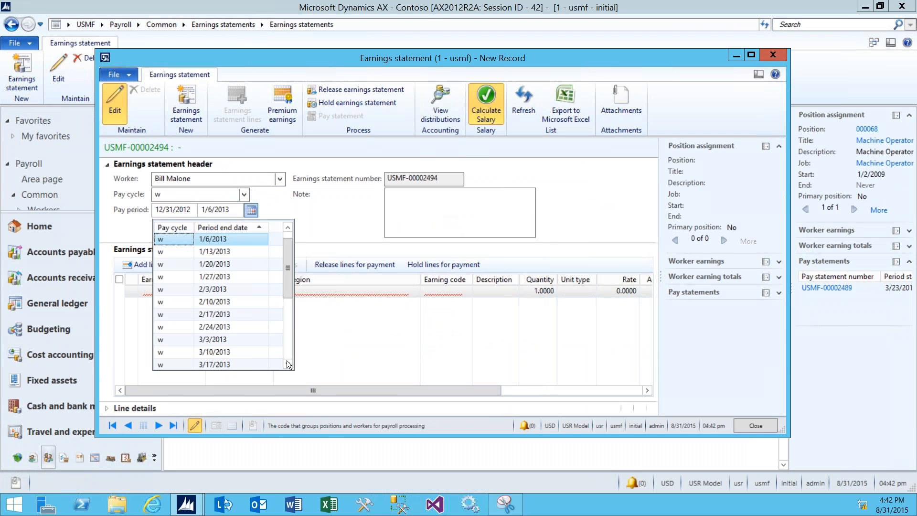
pyautogui.click(288, 364)
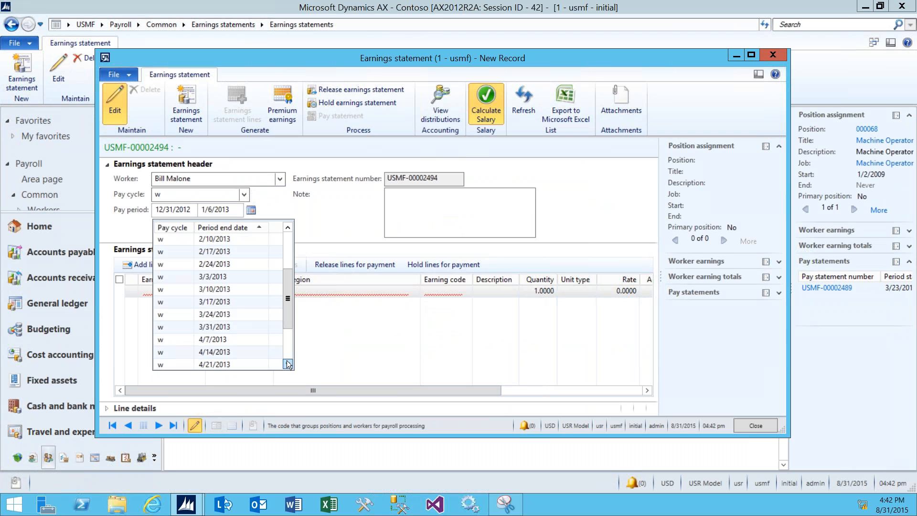
pyautogui.scroll(-3)
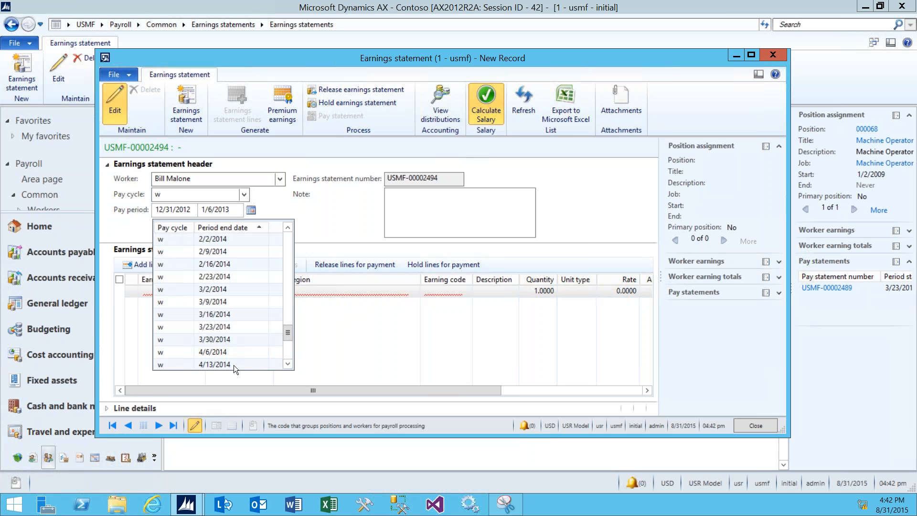
pyautogui.click(213, 363)
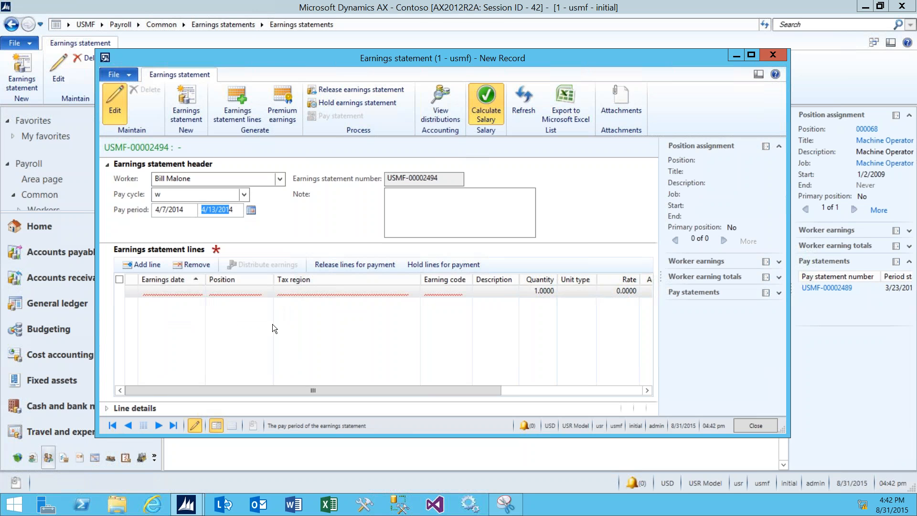
# Add a Regular earnings line for position 000068 with quantity 8 hours at 17.40.
pyautogui.click(144, 264)
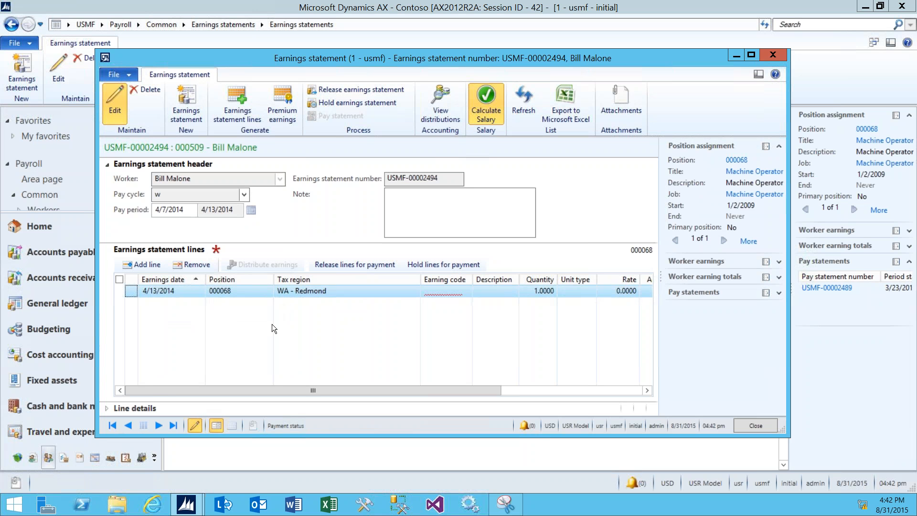
pyautogui.click(237, 290)
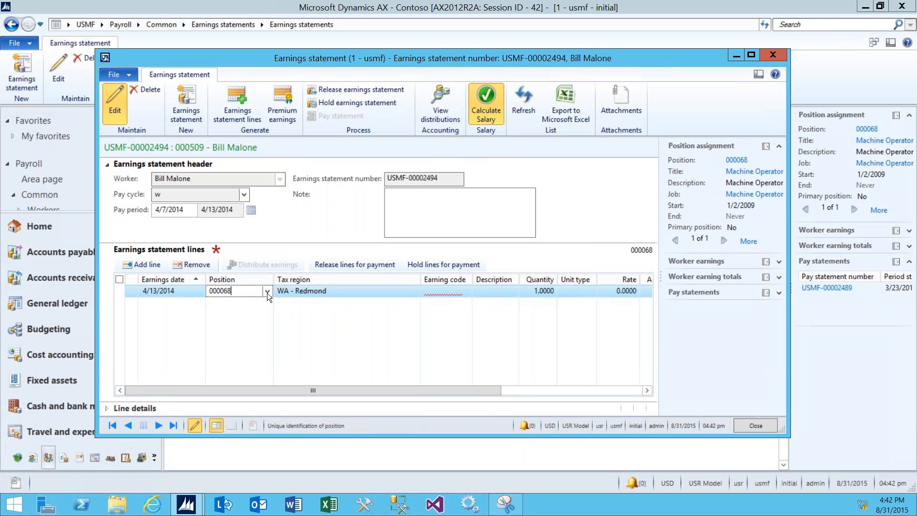
pyautogui.click(266, 290)
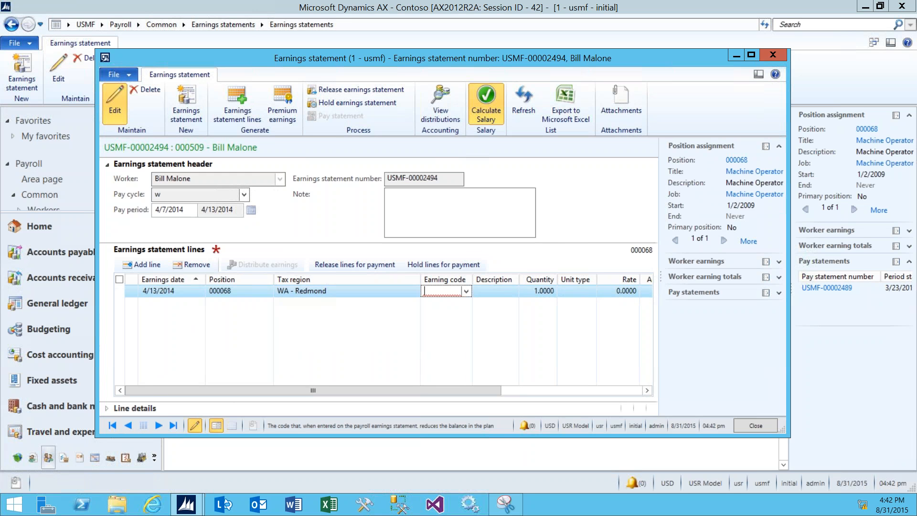
pyautogui.click(466, 291)
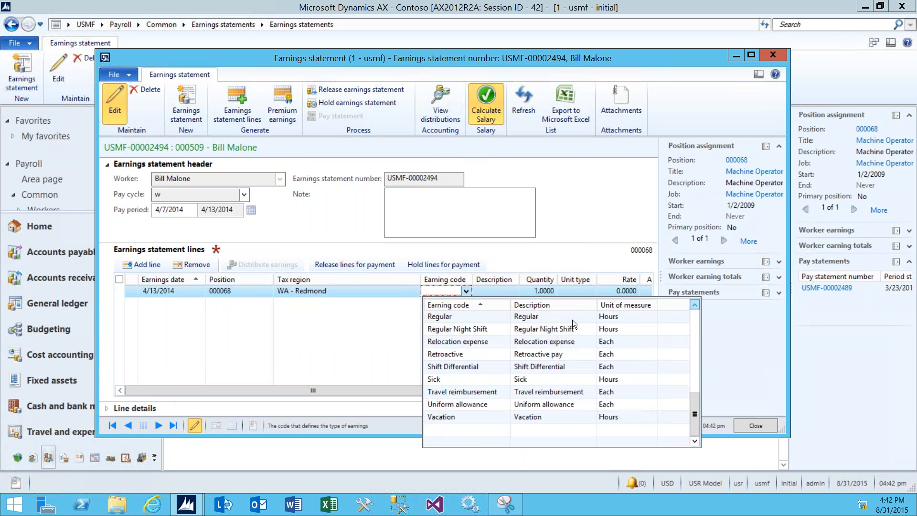
pyautogui.click(439, 316)
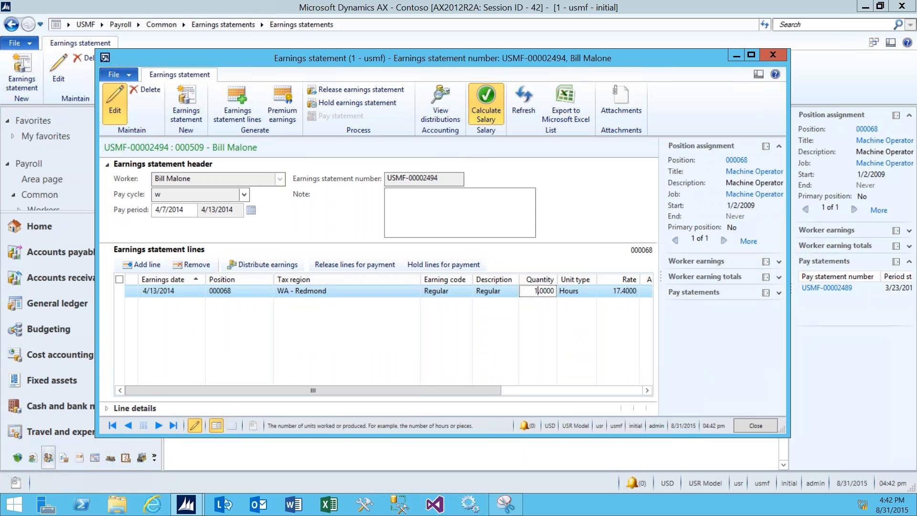
pyautogui.write('8')
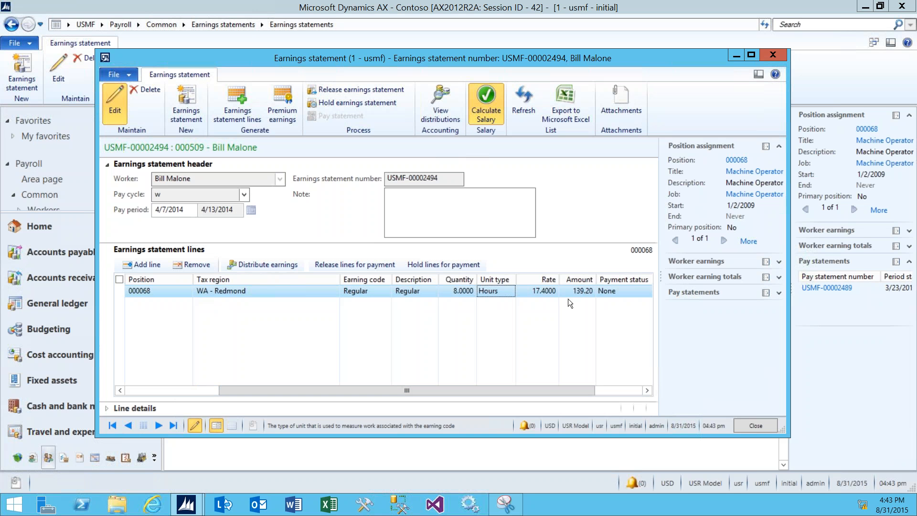
pyautogui.click(121, 291)
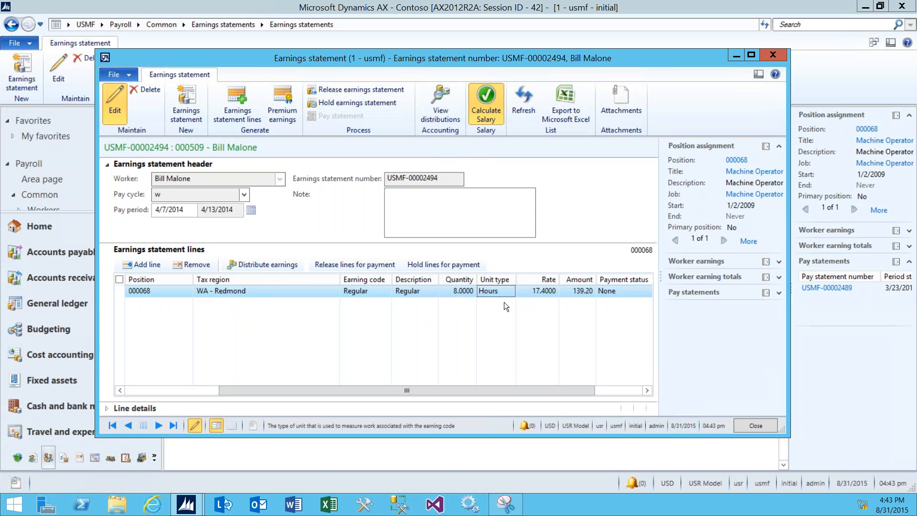
pyautogui.moveTo(541, 305)
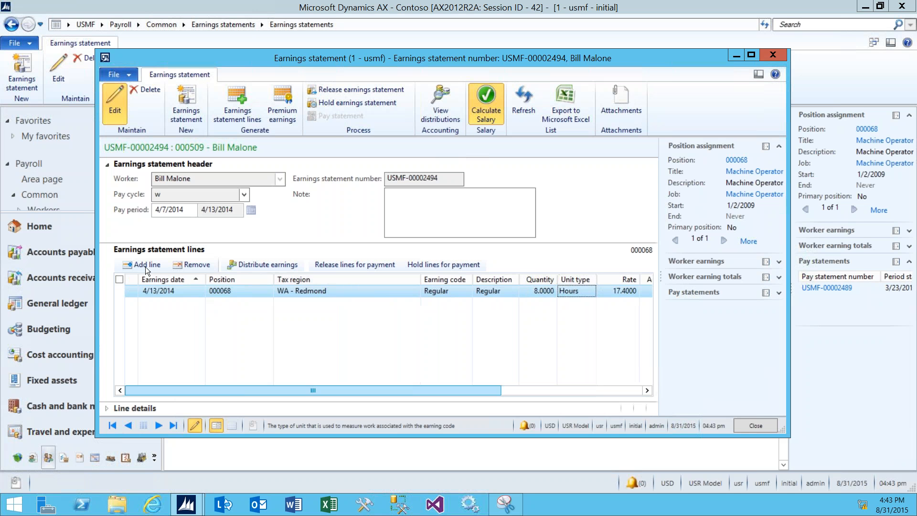
# Add a second earnings line dated 4/12/2014 with the Regular earning code.
pyautogui.click(144, 265)
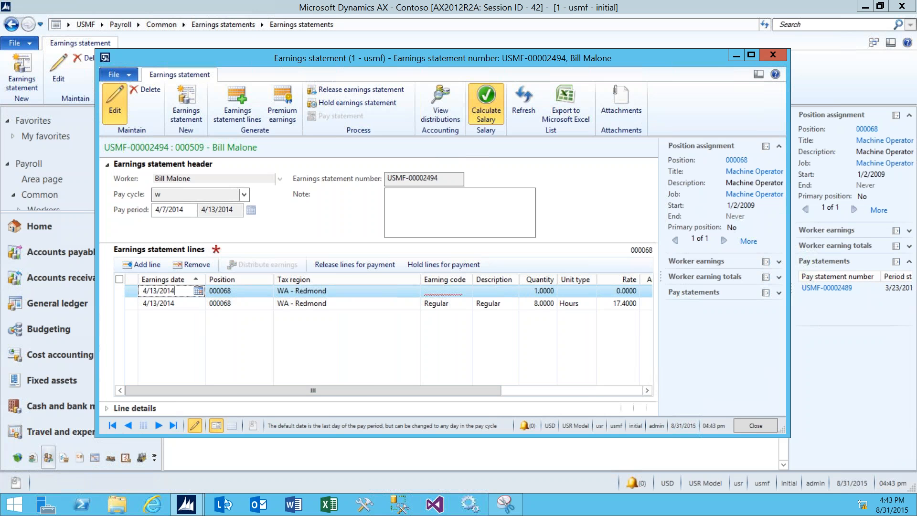
pyautogui.click(198, 290)
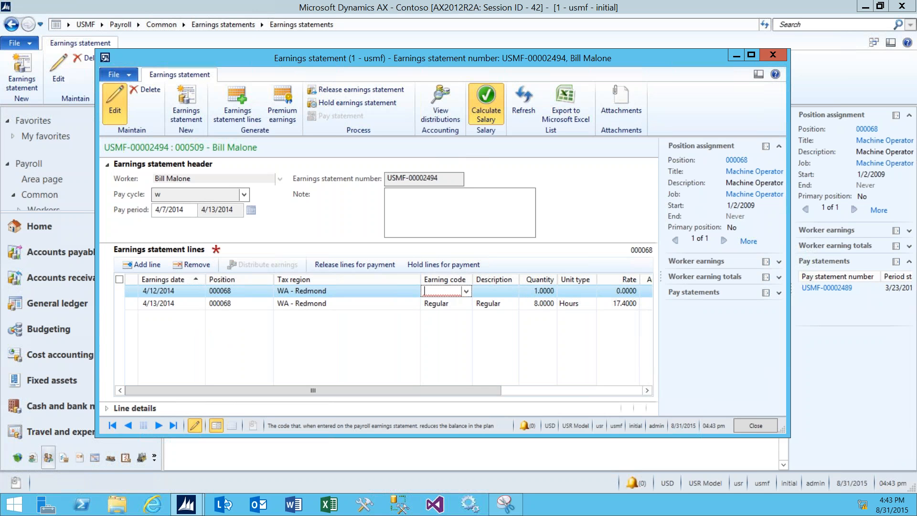
pyautogui.click(465, 291)
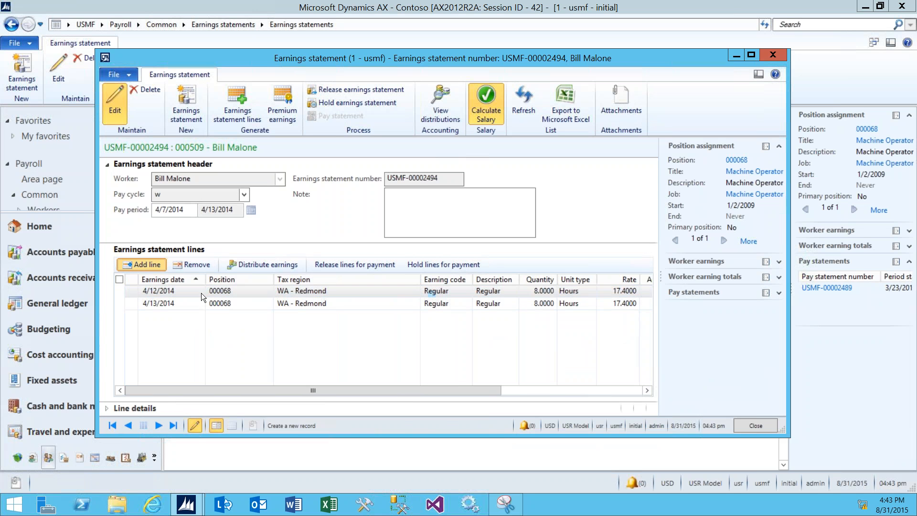
# Add a 4/11/2014 earnings line with earning code Regular Night Shift for 8 hours.
pyautogui.click(141, 265)
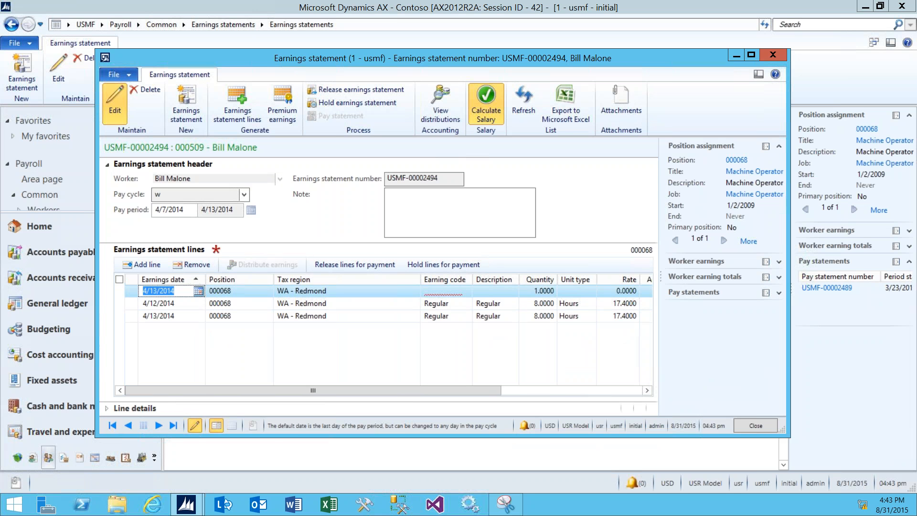
pyautogui.click(199, 290)
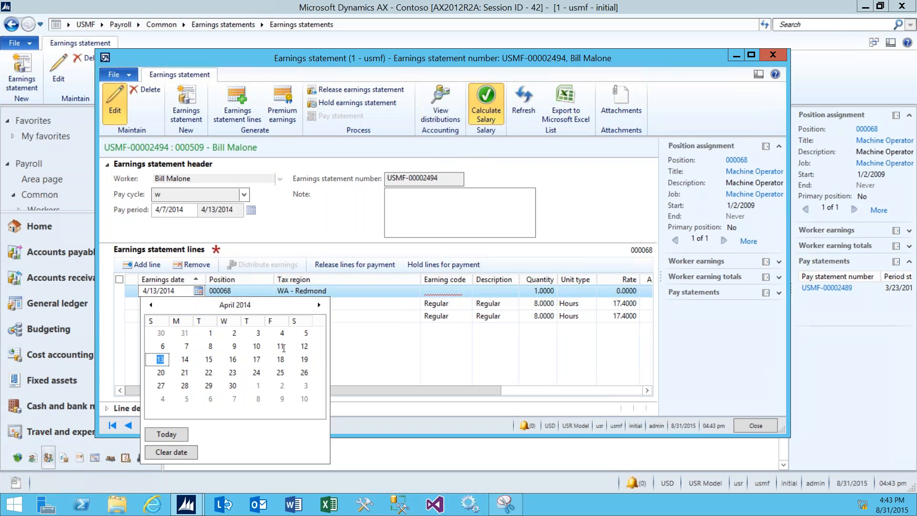
pyautogui.click(160, 359)
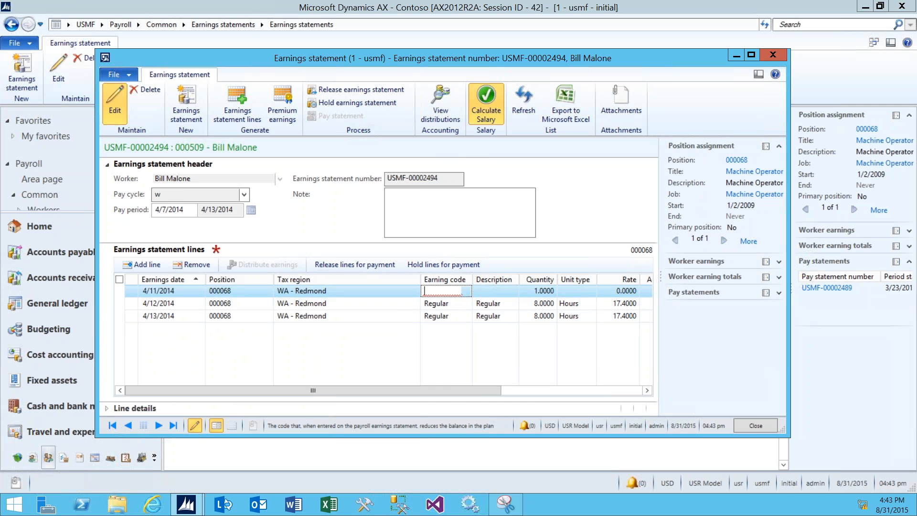
pyautogui.click(465, 290)
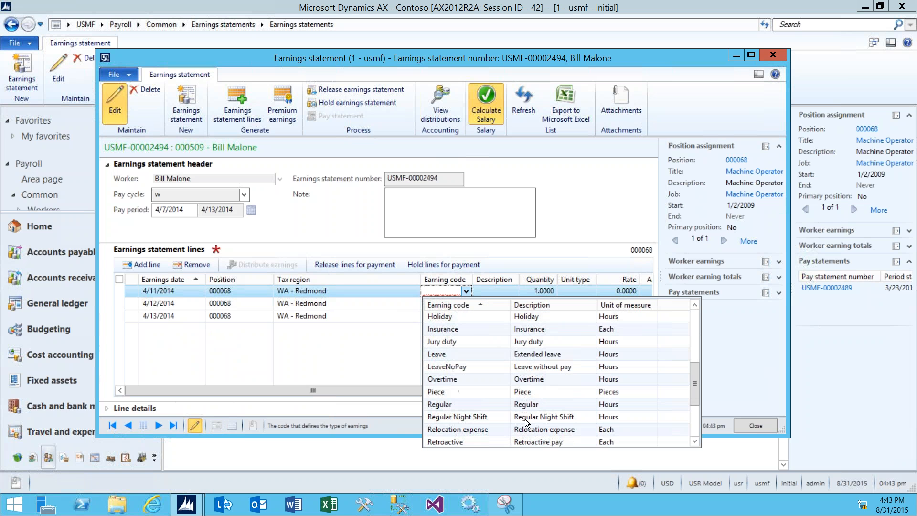
pyautogui.click(457, 416)
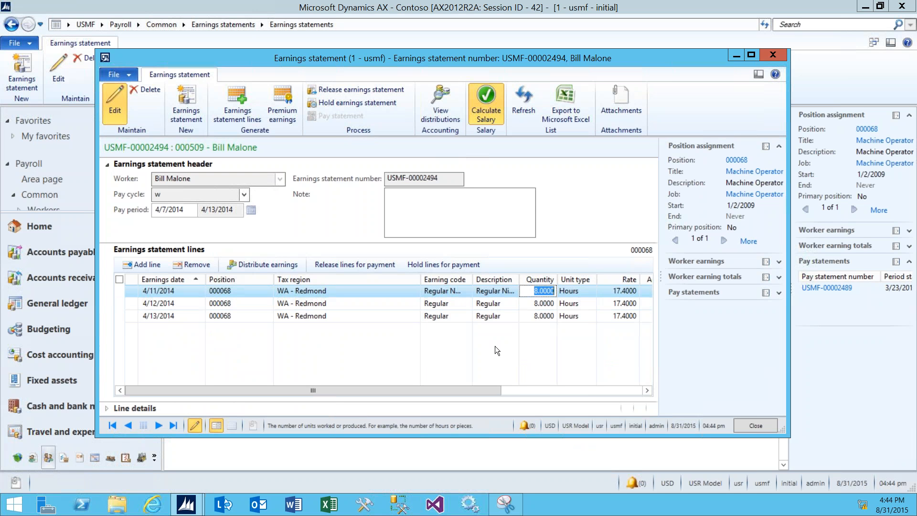
pyautogui.moveTo(524, 323)
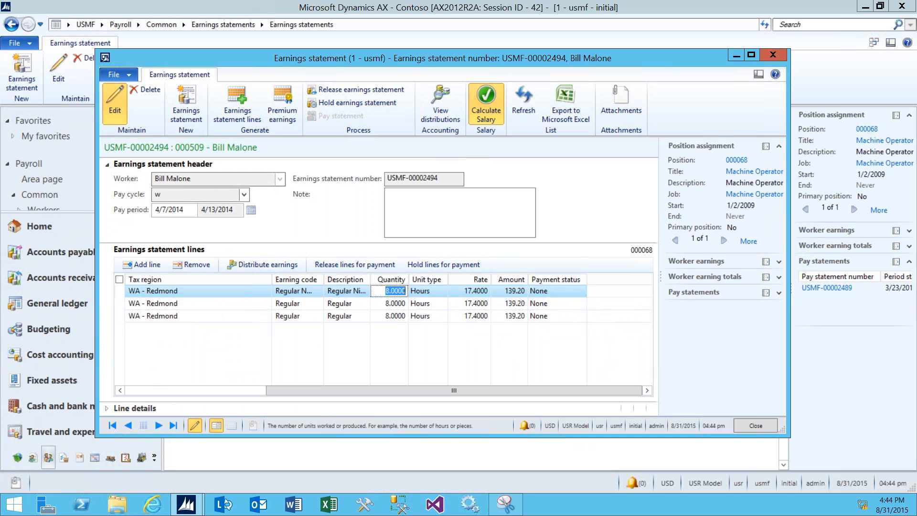
pyautogui.moveTo(470, 331)
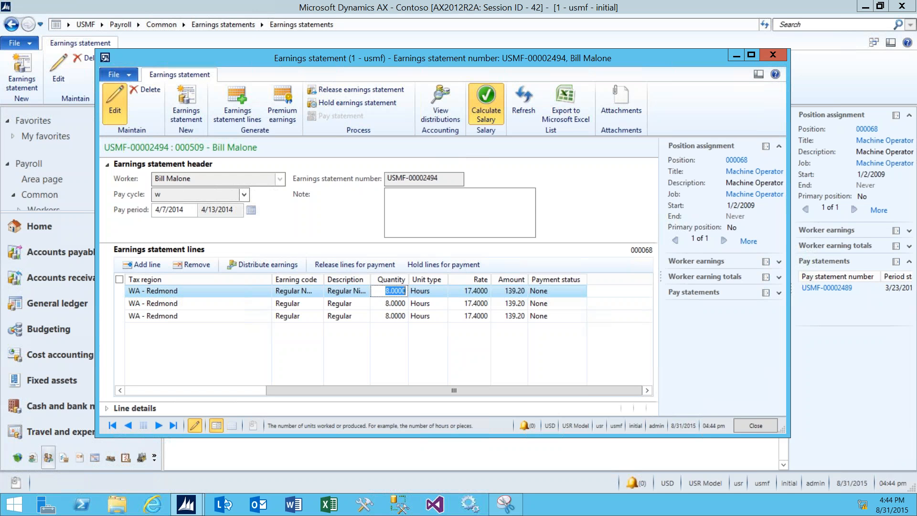
pyautogui.moveTo(357, 90)
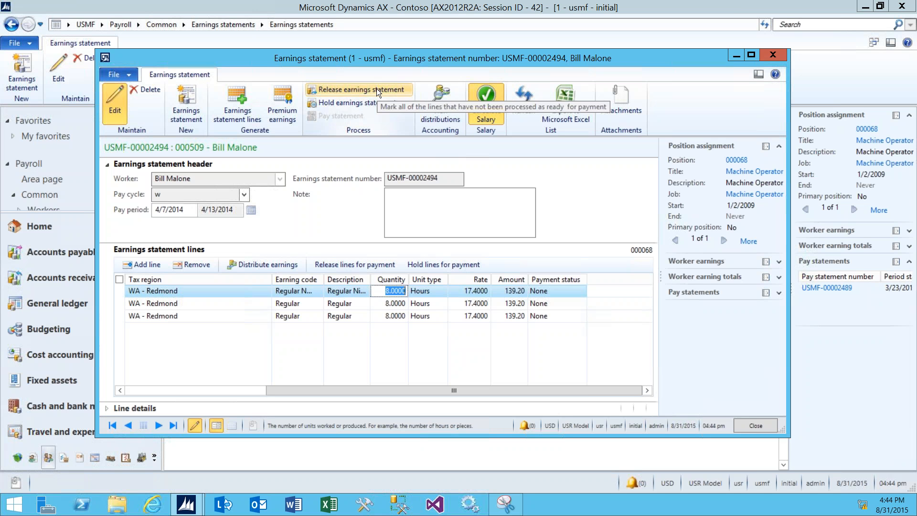
# Release the earnings statement so all three 139.20 lines show status Released.
pyautogui.click(358, 90)
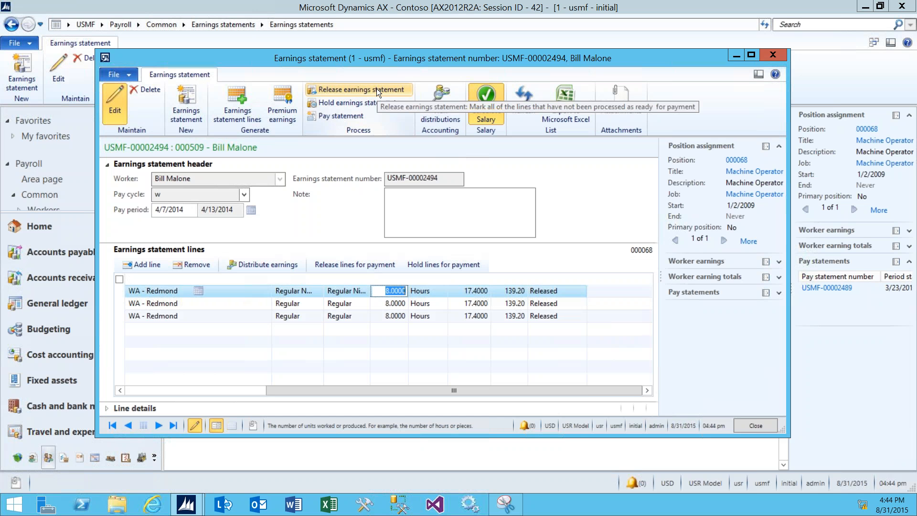
pyautogui.moveTo(339, 98)
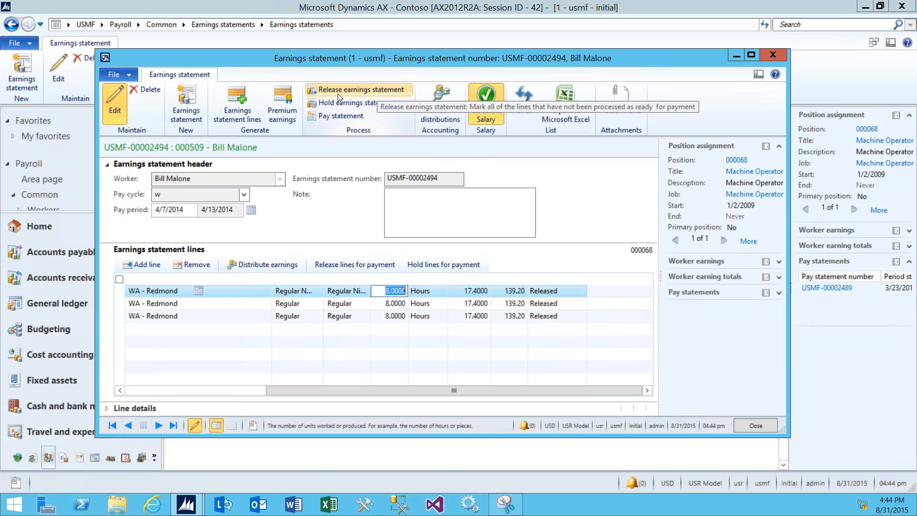
pyautogui.moveTo(336, 121)
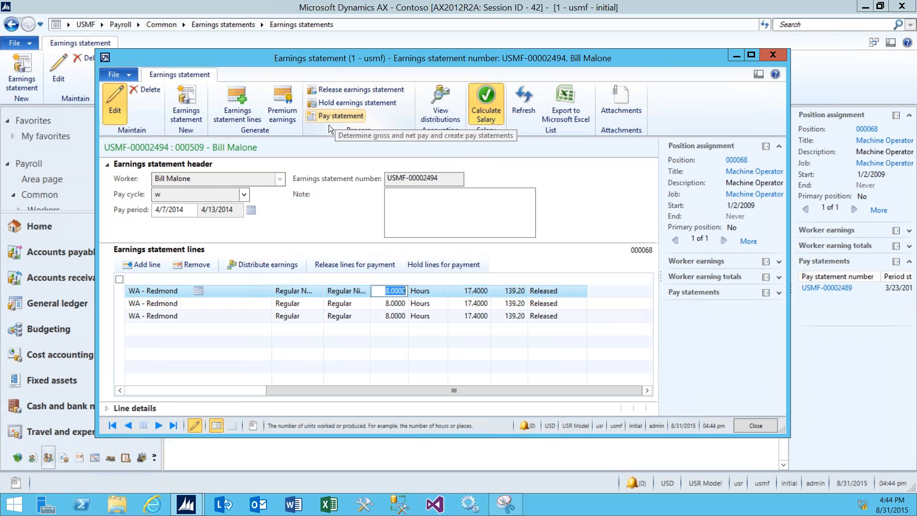
pyautogui.moveTo(348, 123)
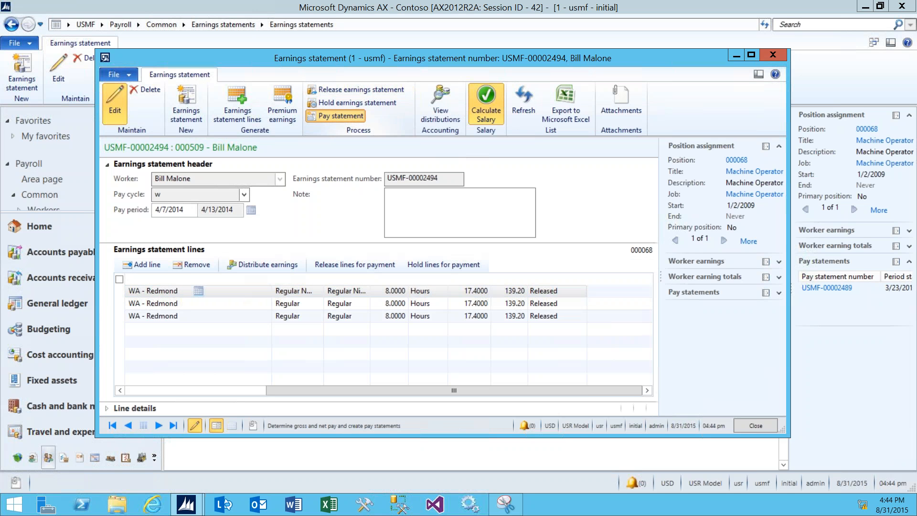
# Generate the pay statement from the released earnings and dismiss the Infolog confirmation.
pyautogui.click(340, 115)
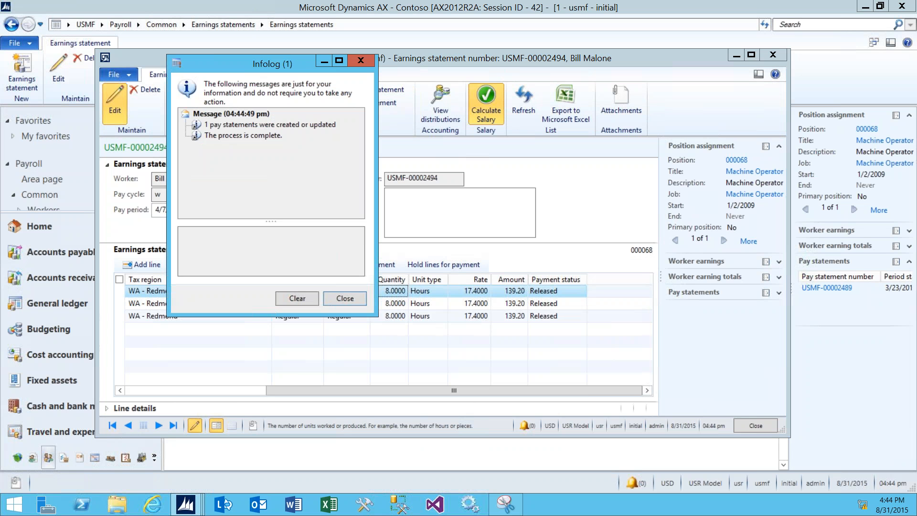
pyautogui.moveTo(255, 145)
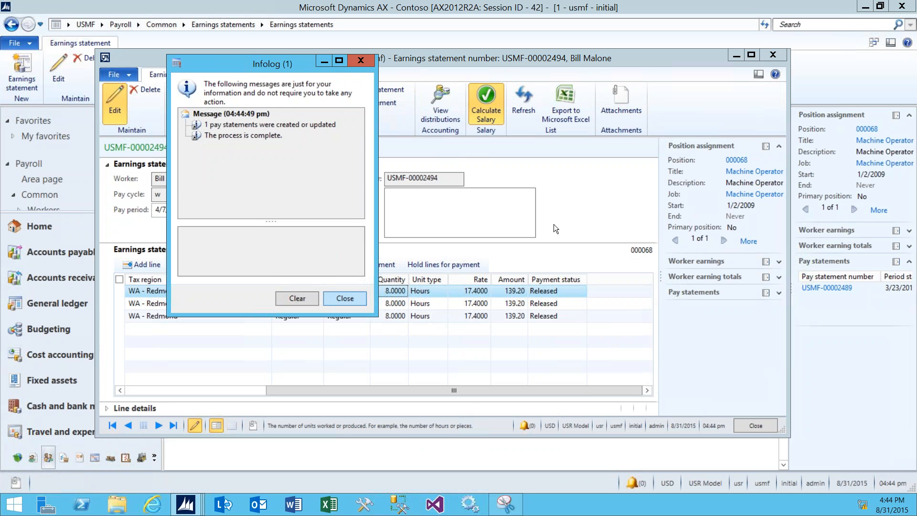
pyautogui.click(345, 298)
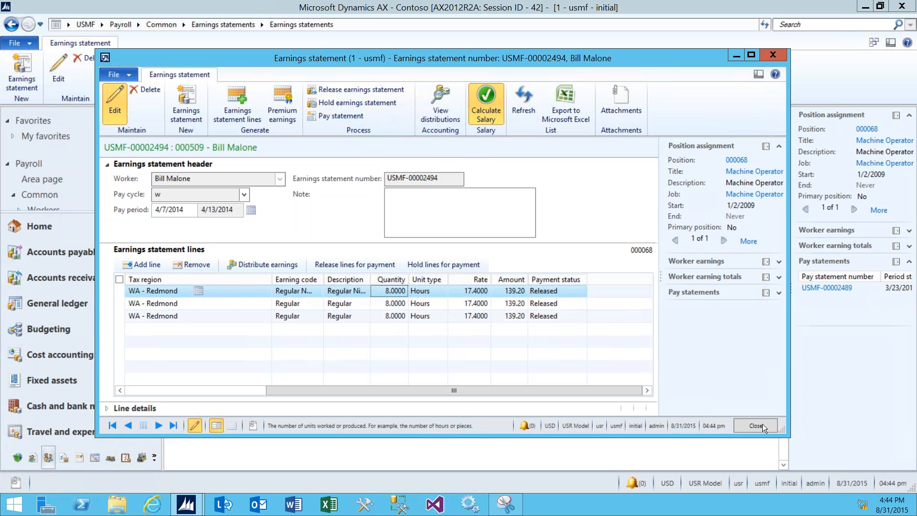
# Close earnings statement USMF-00002494 and return to the Payroll area page.
pyautogui.click(754, 425)
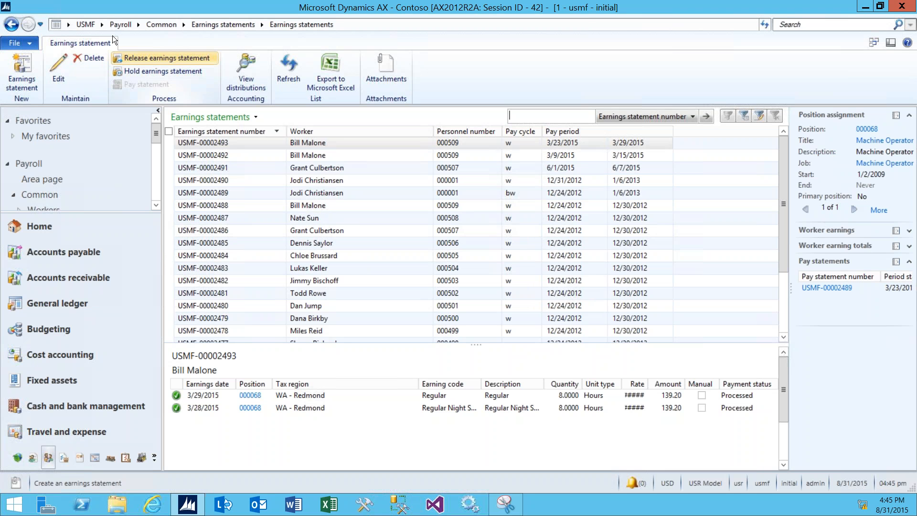
pyautogui.click(120, 24)
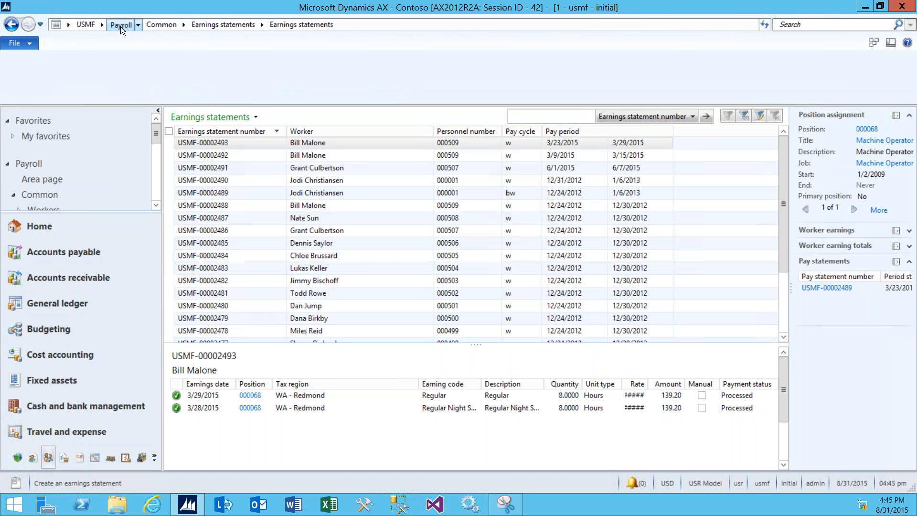
pyautogui.click(121, 25)
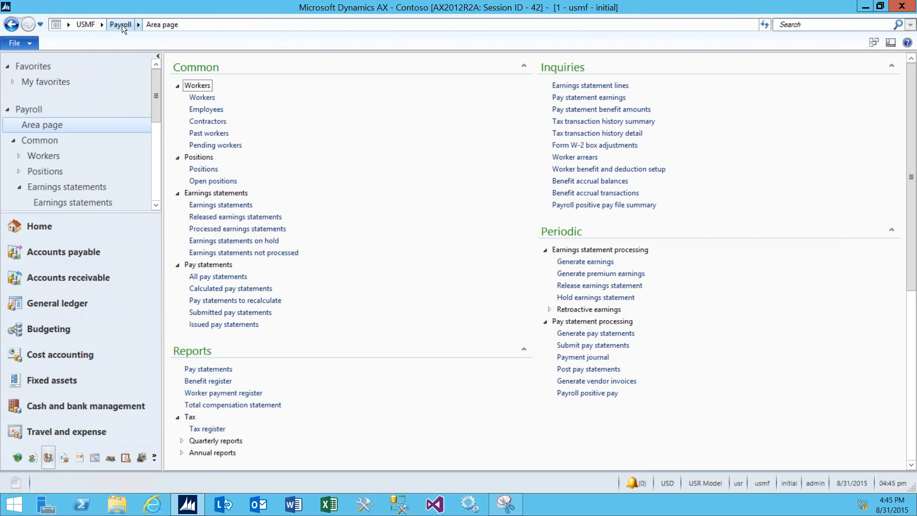
pyautogui.moveTo(235, 300)
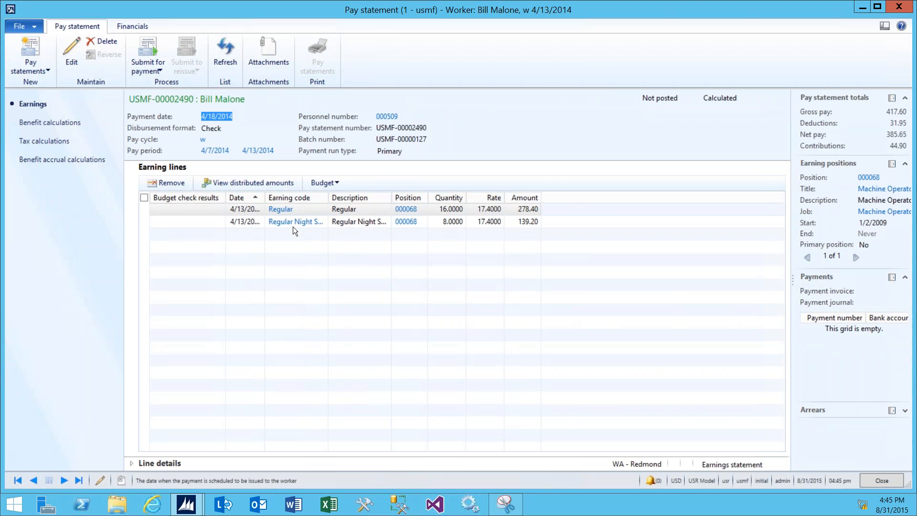
# Review the pay statement's tax calculations: FICA, Medicare and Employer FICA lines.
pyautogui.click(144, 209)
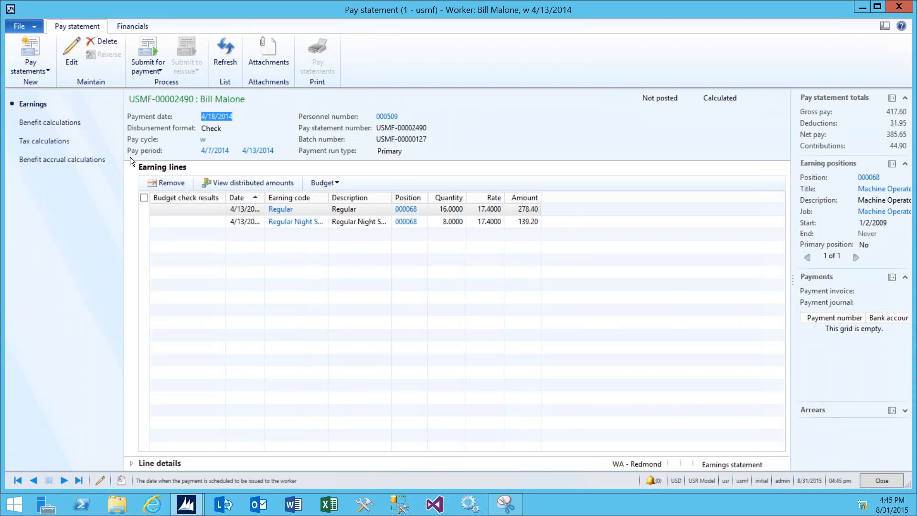
pyautogui.click(44, 141)
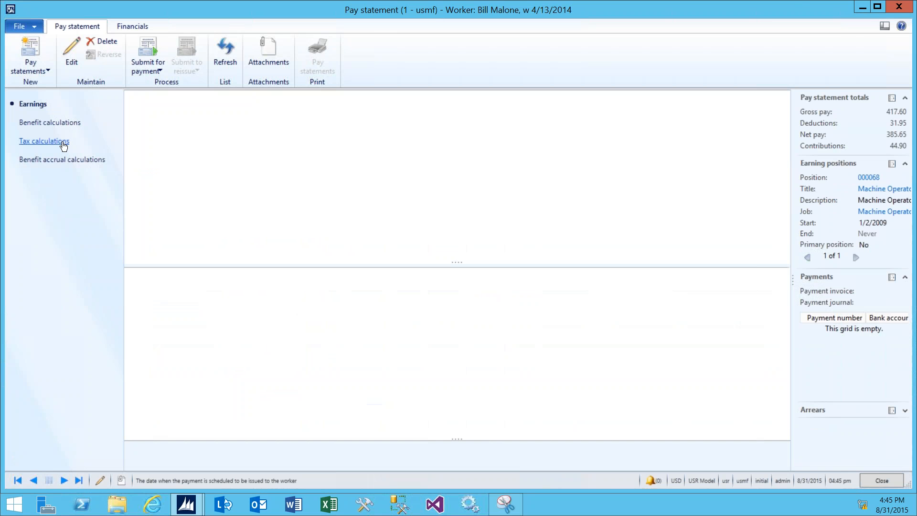
pyautogui.click(44, 141)
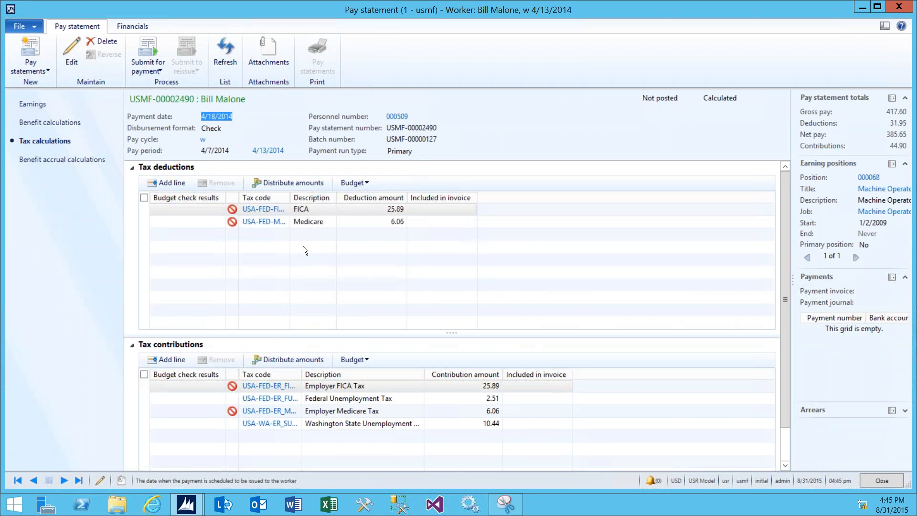
pyautogui.click(308, 221)
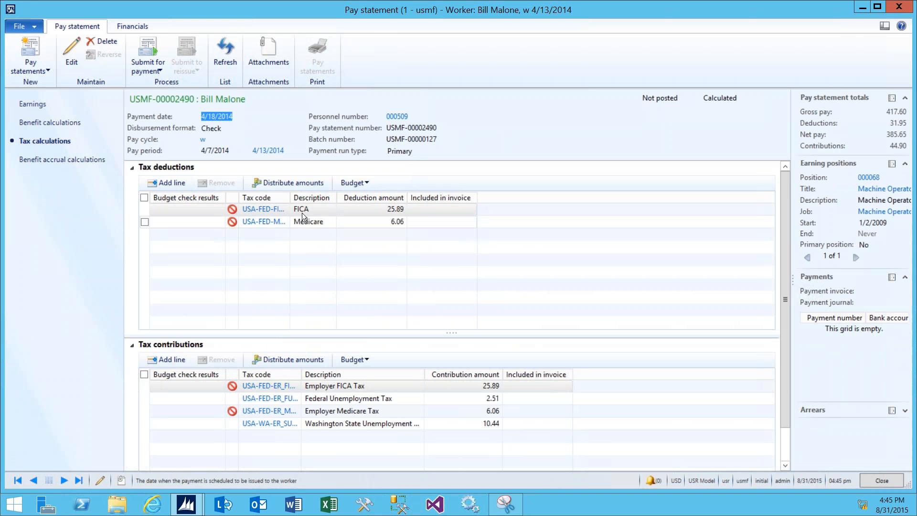
pyautogui.click(301, 209)
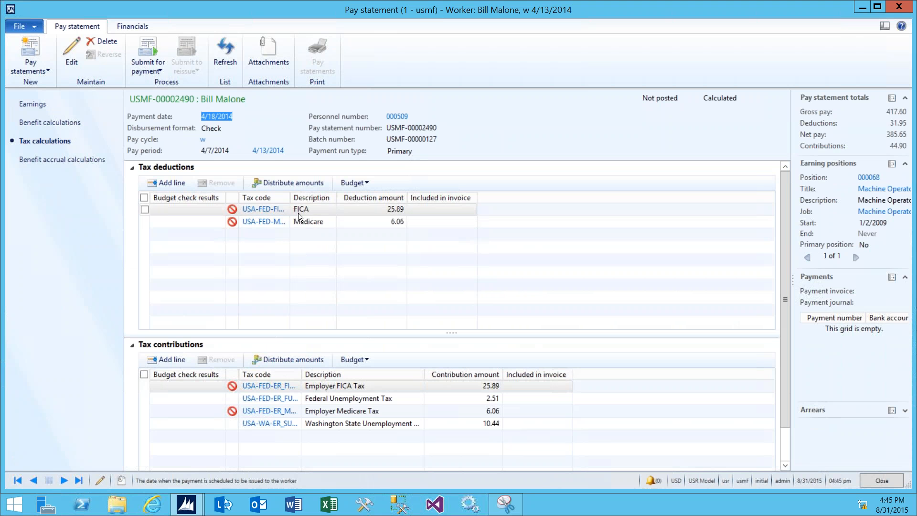
pyautogui.click(309, 221)
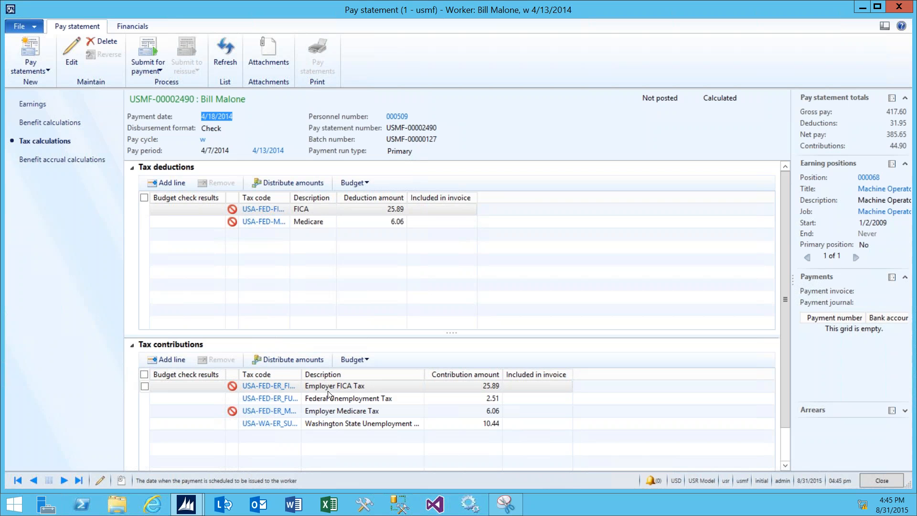
pyautogui.click(347, 398)
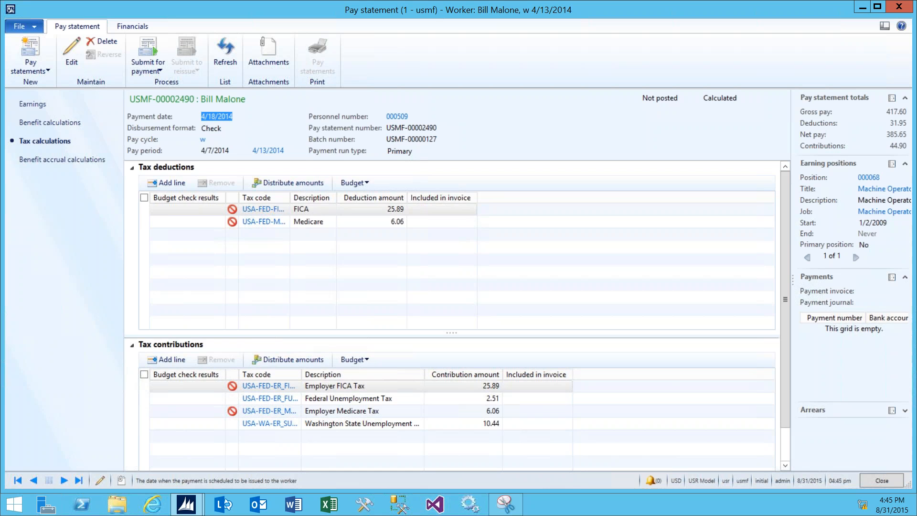
# View the pay statement's benefit calculations, which are empty.
pyautogui.click(50, 122)
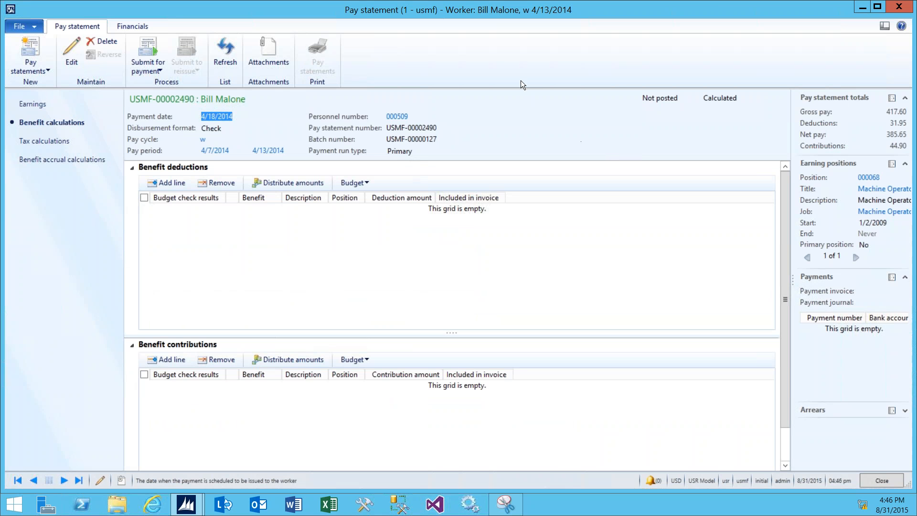
pyautogui.moveTo(407, 73)
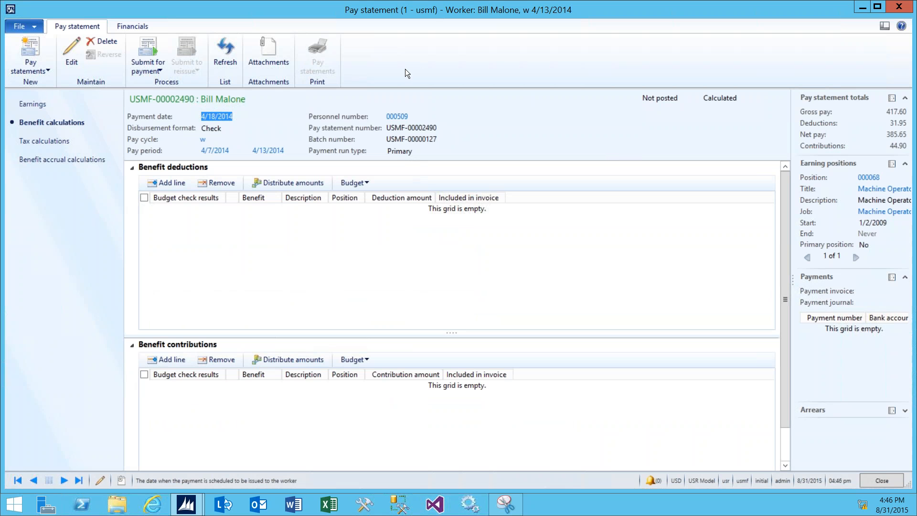
pyautogui.moveTo(351, 308)
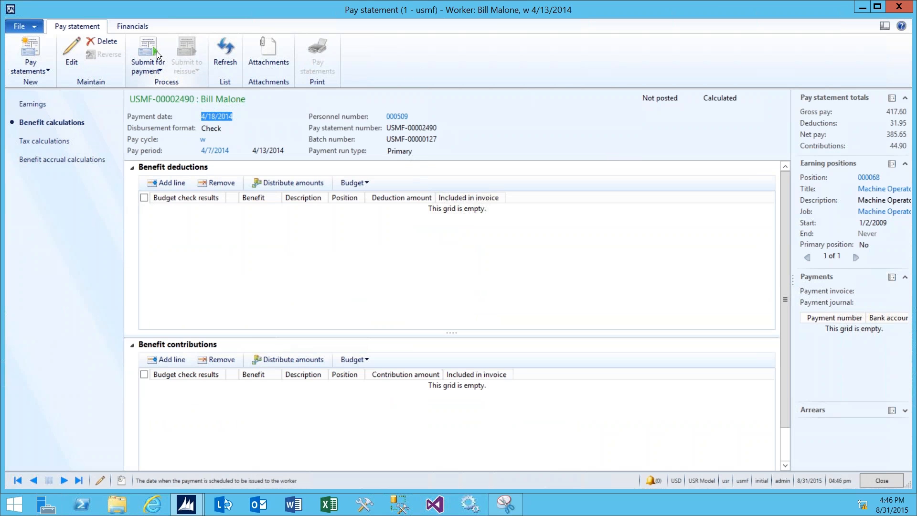
# Submit pay statement USMF-00002490 for payment without posting, creating payment journal 00476.
pyautogui.click(147, 56)
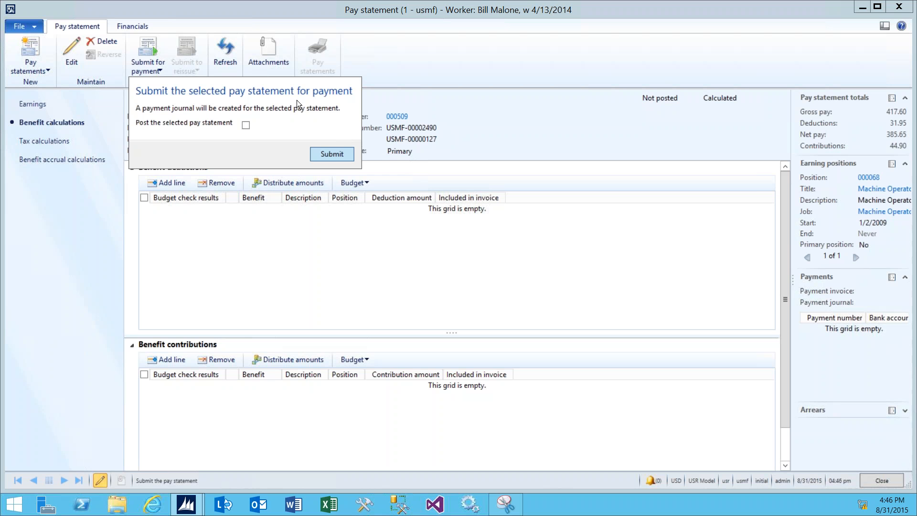
pyautogui.click(331, 154)
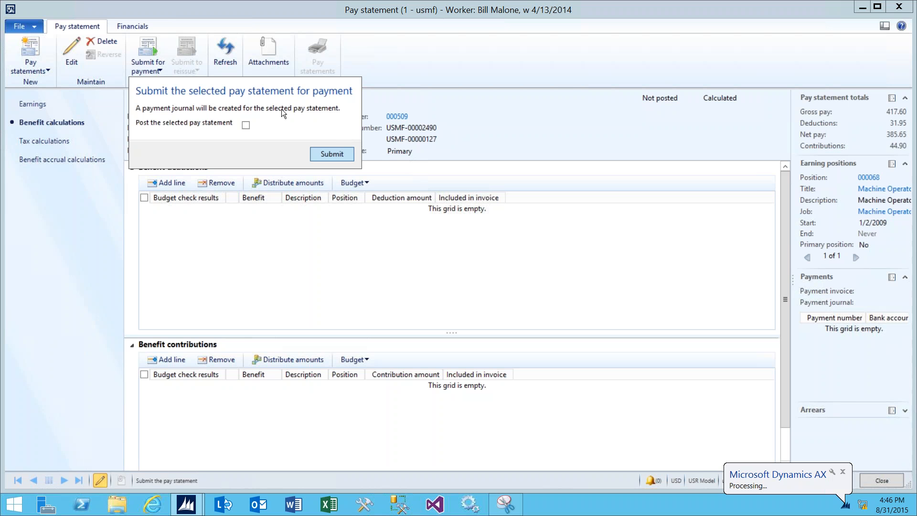
pyautogui.click(331, 154)
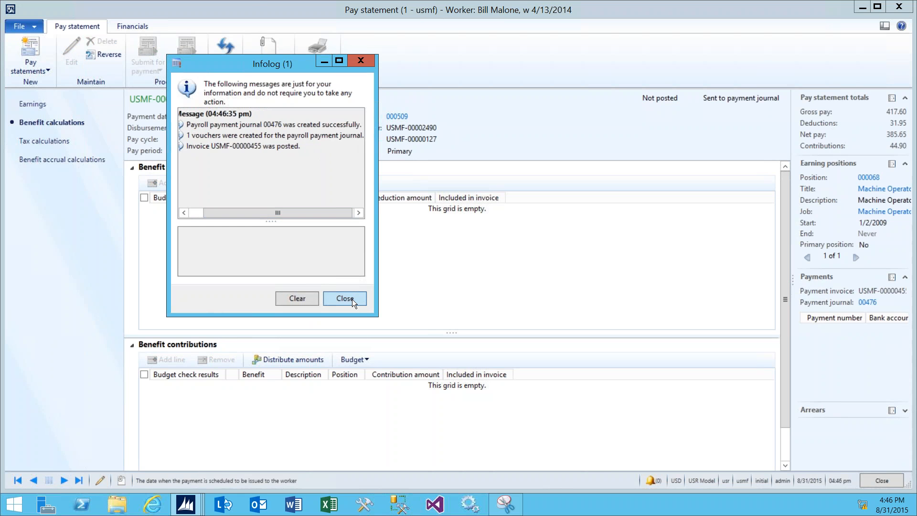
pyautogui.click(344, 298)
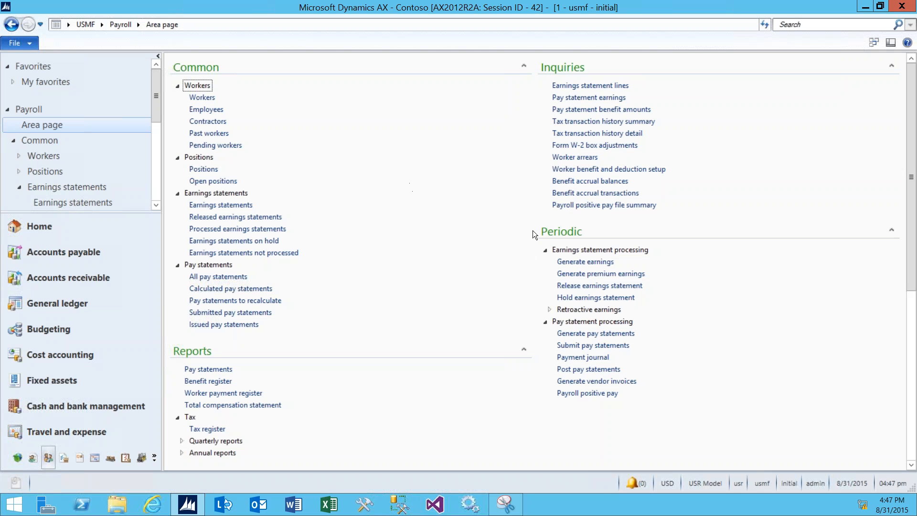
pyautogui.moveTo(538, 332)
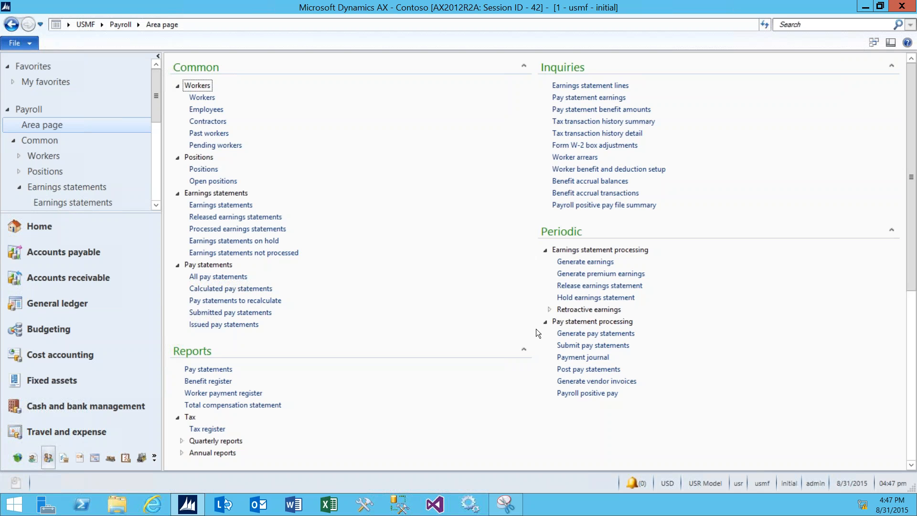
pyautogui.moveTo(581, 357)
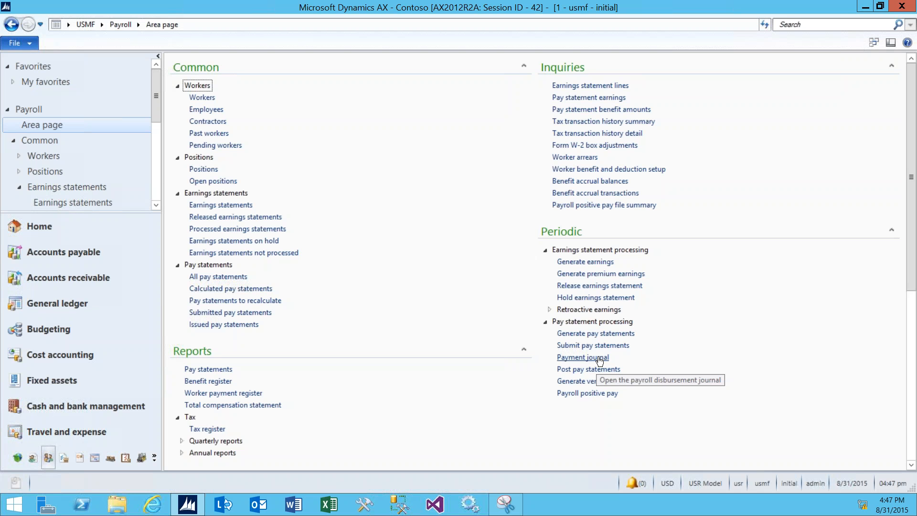
pyautogui.click(581, 356)
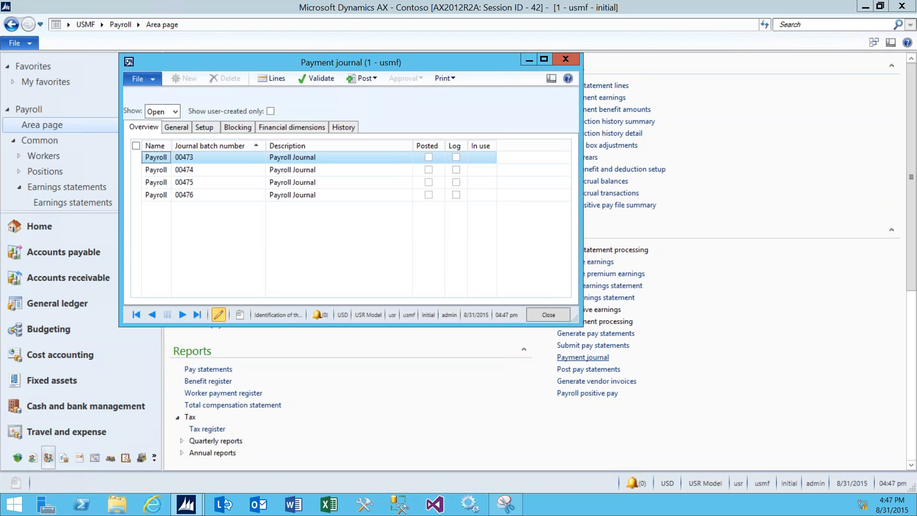
pyautogui.moveTo(592, 345)
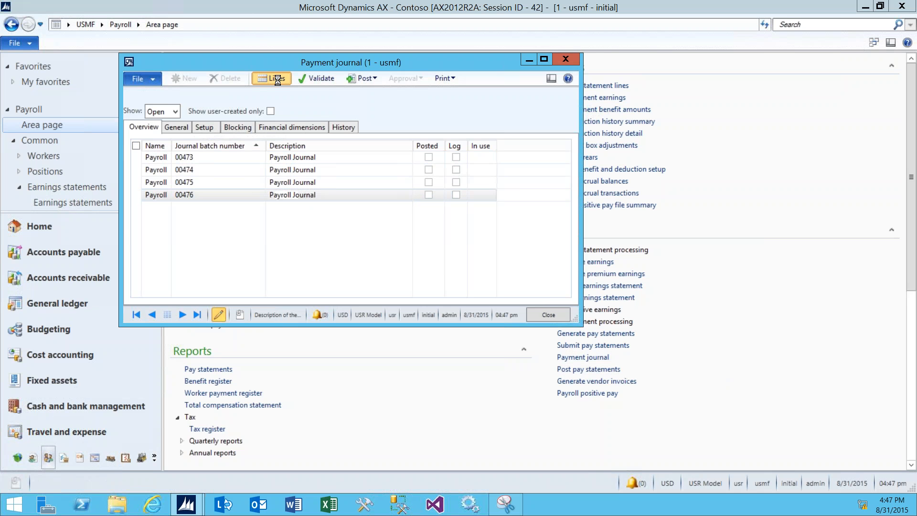
pyautogui.click(272, 78)
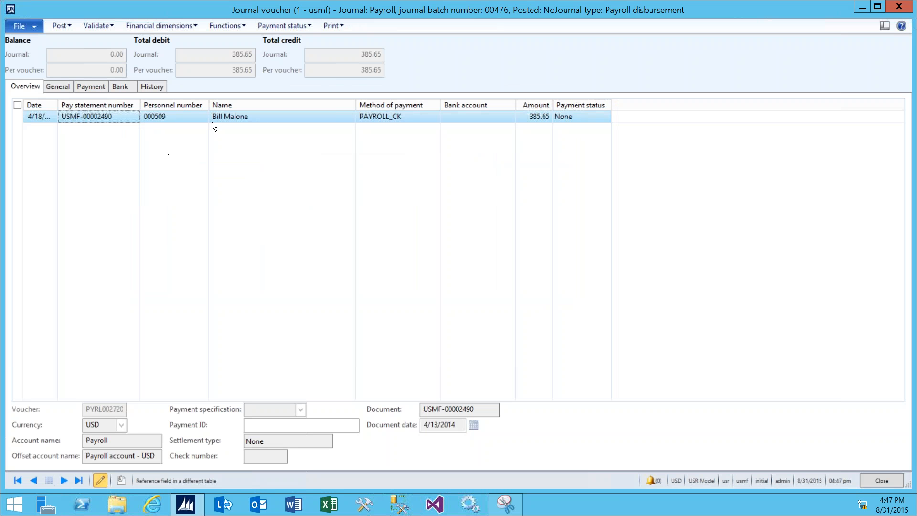
pyautogui.moveTo(220, 143)
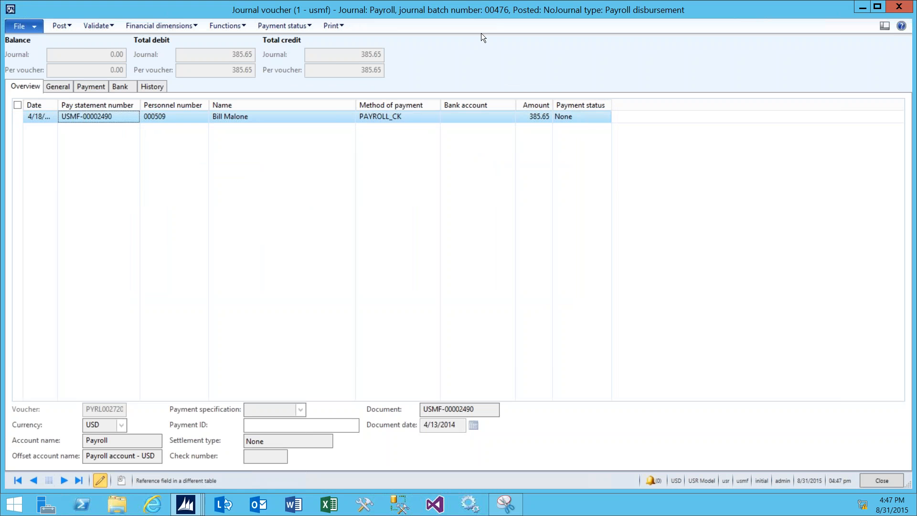
pyautogui.moveTo(554, 149)
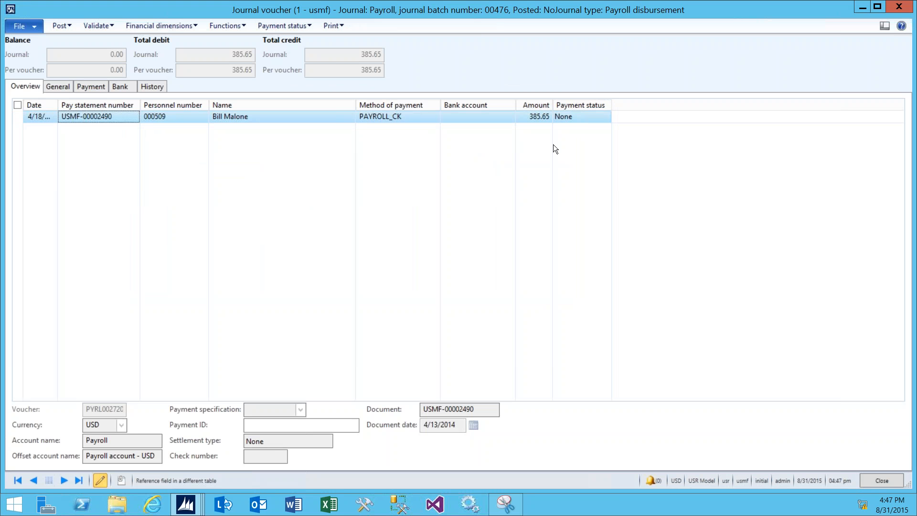
pyautogui.moveTo(591, 113)
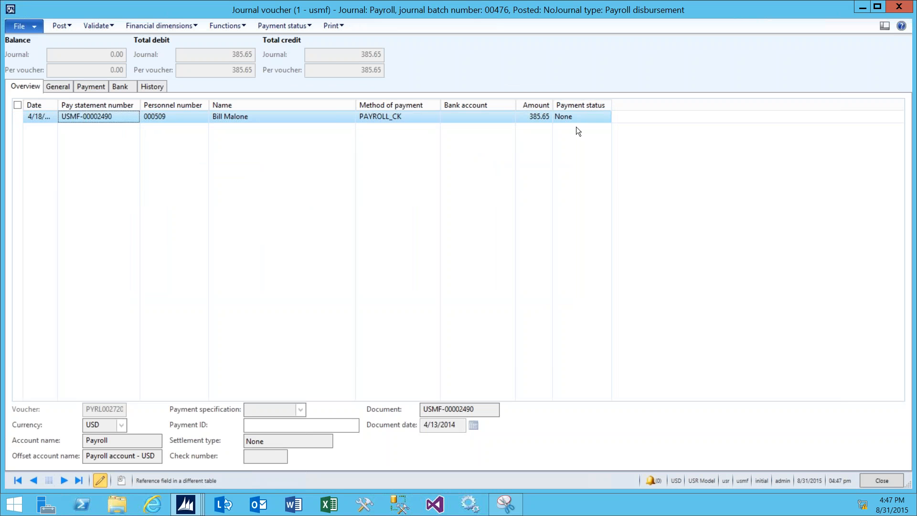
pyautogui.moveTo(436, 82)
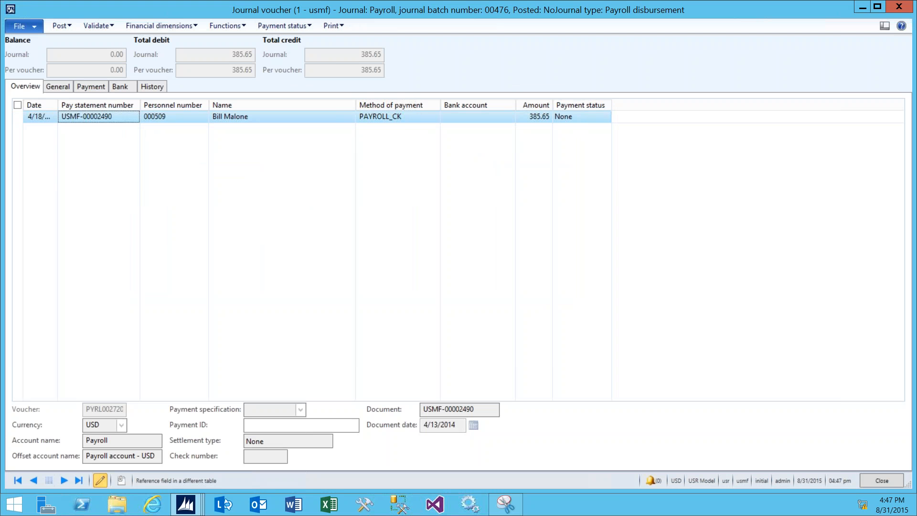
pyautogui.moveTo(400, 128)
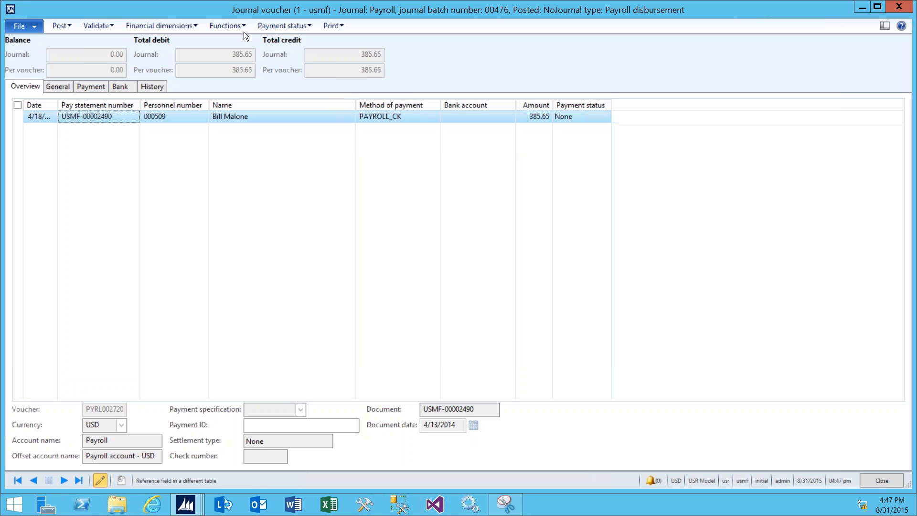
# Start Generate payments from Functions for journal 00476, keeping method PAYROLL_CK and bank account USMF PAYRL.
pyautogui.click(225, 25)
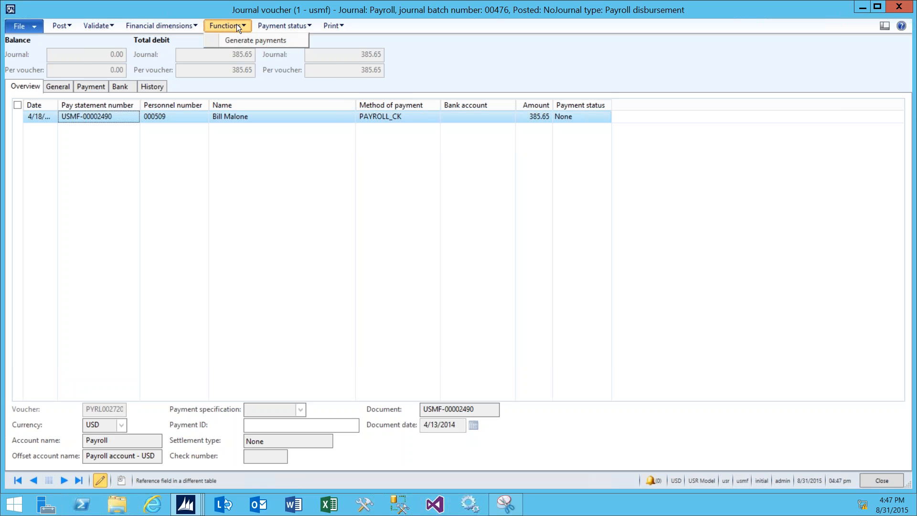
pyautogui.moveTo(256, 40)
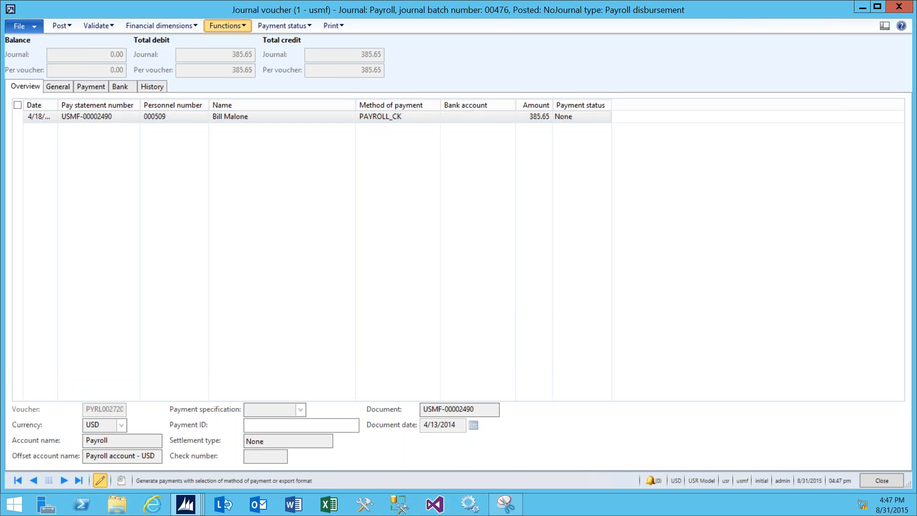
pyautogui.click(225, 25)
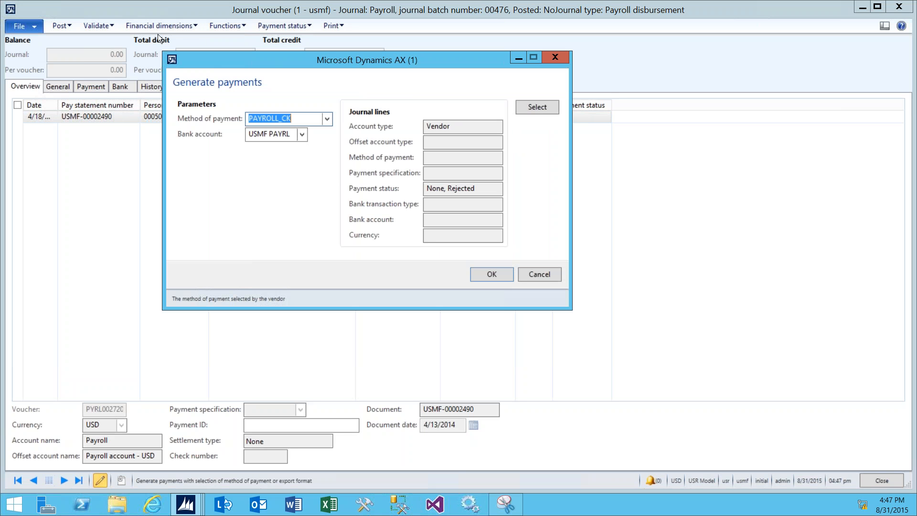
pyautogui.moveTo(218, 95)
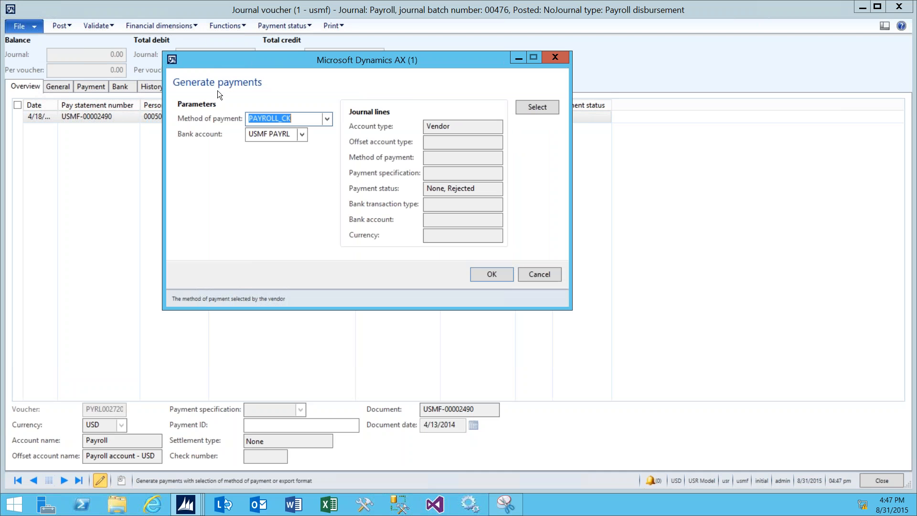
pyautogui.moveTo(231, 135)
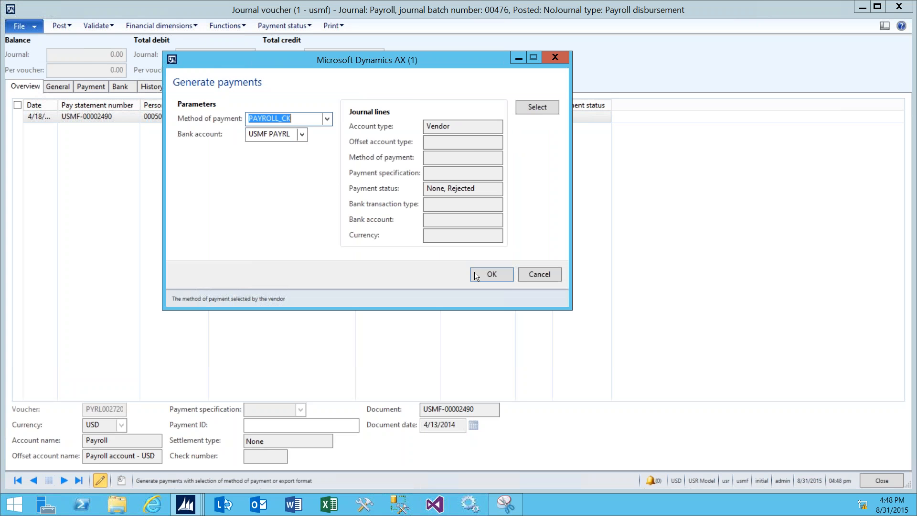
pyautogui.moveTo(491, 274)
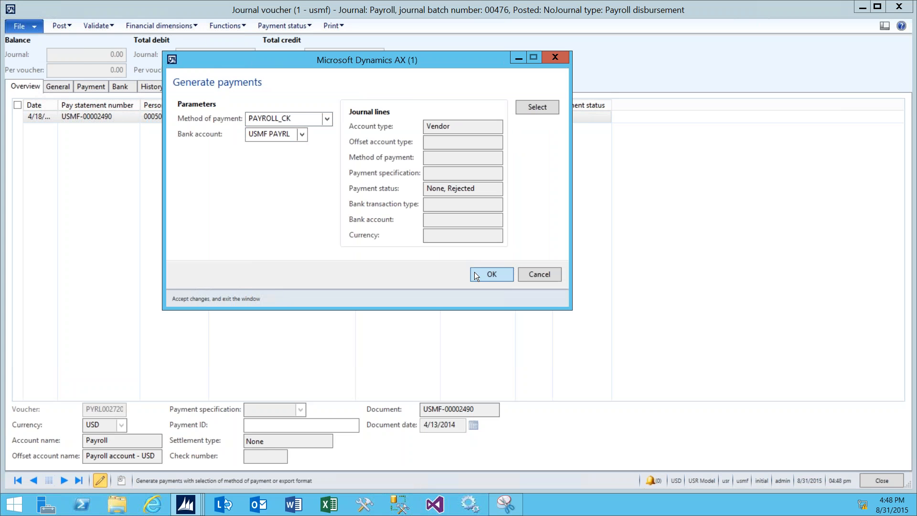
# Confirm payment generation and bring up print destination settings for the check from USMF PAYRL, check 1034.
pyautogui.click(491, 274)
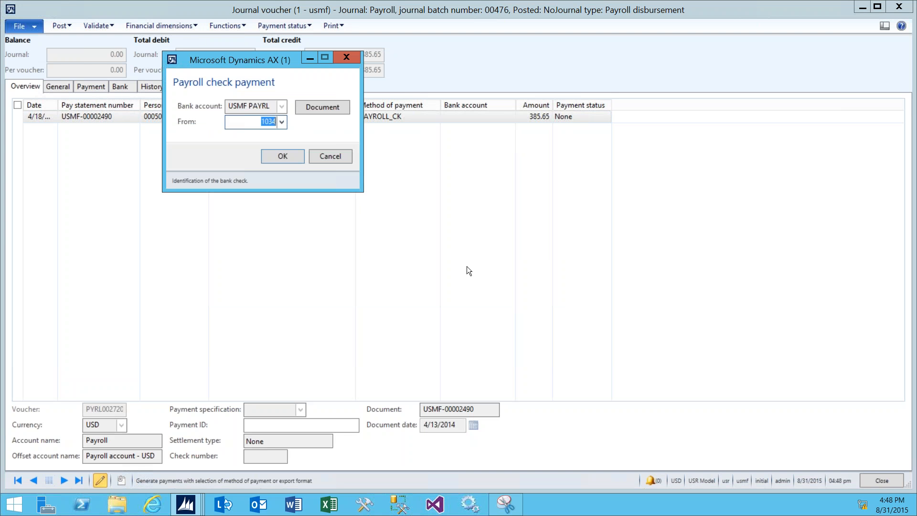
pyautogui.moveTo(231, 80)
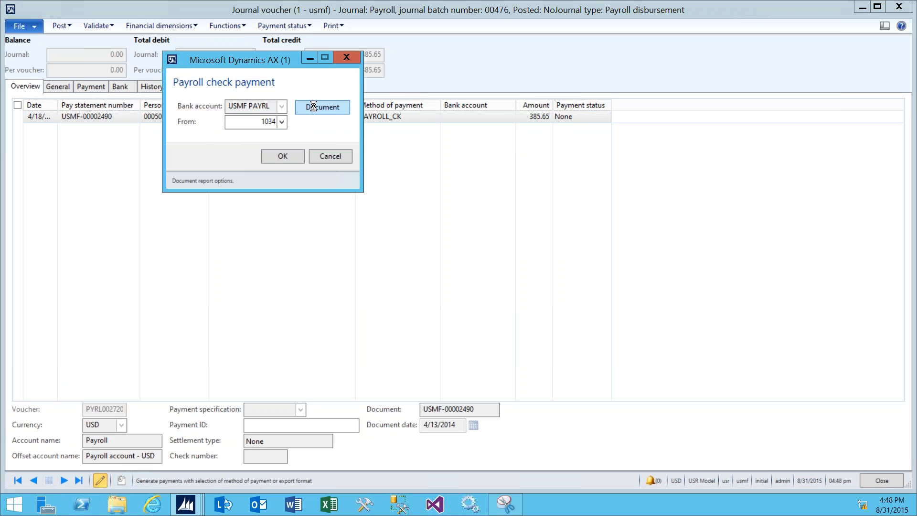
pyautogui.click(321, 107)
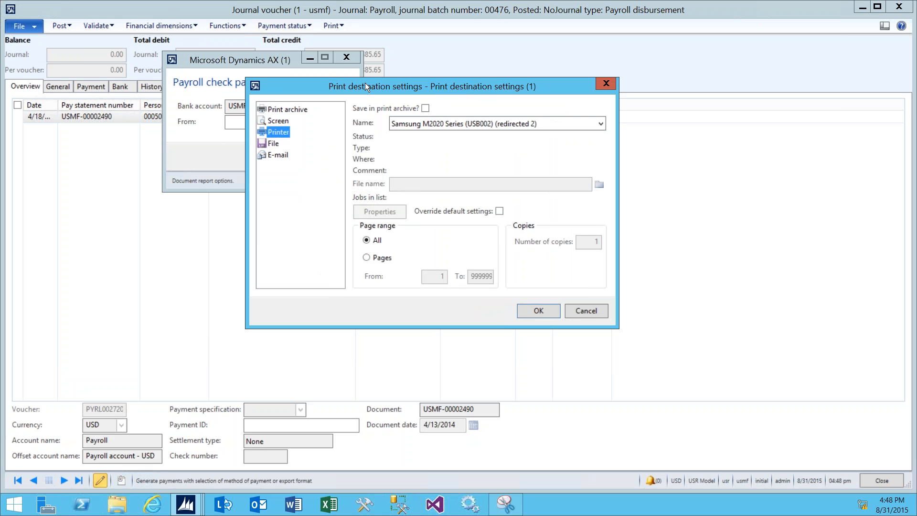
pyautogui.moveTo(287, 122)
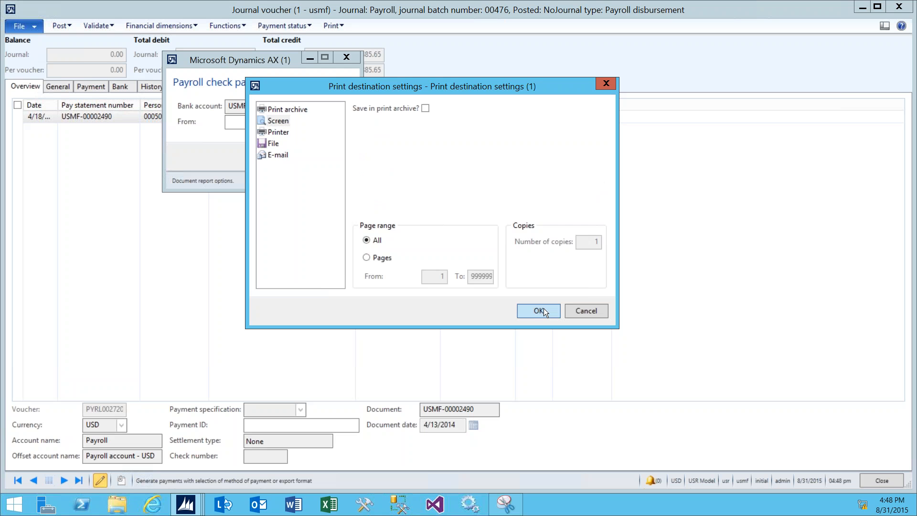
pyautogui.click(536, 310)
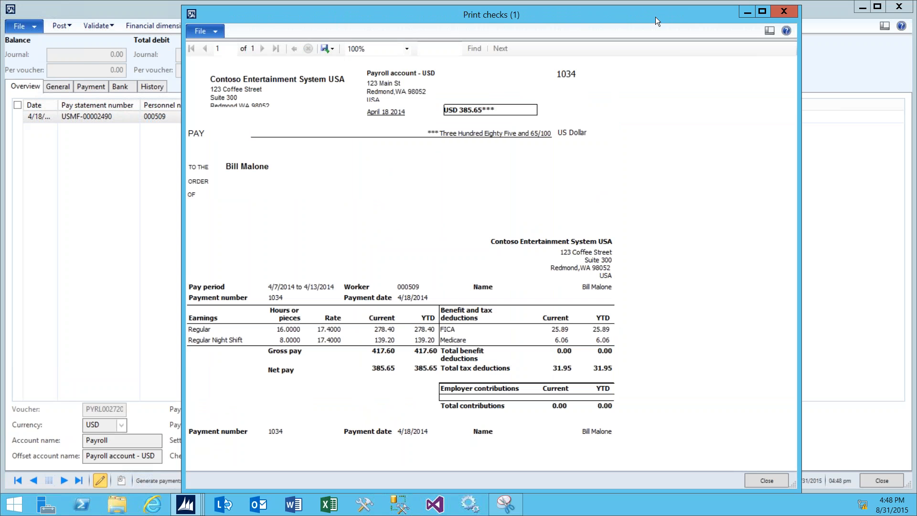
pyautogui.moveTo(581, 176)
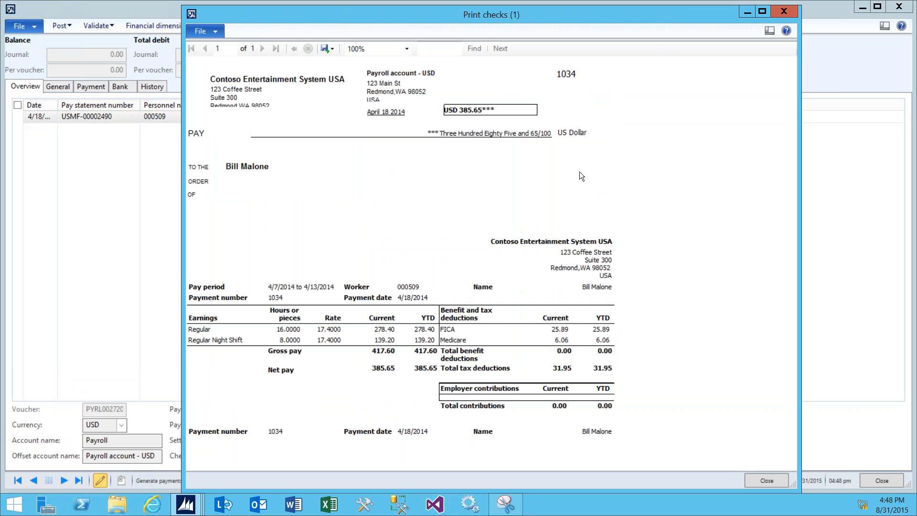
pyautogui.moveTo(497, 250)
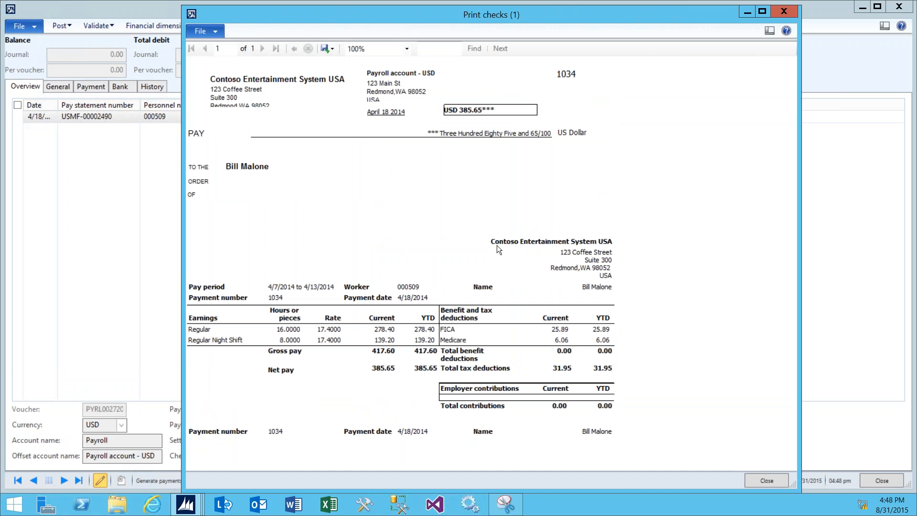
pyautogui.moveTo(600, 253)
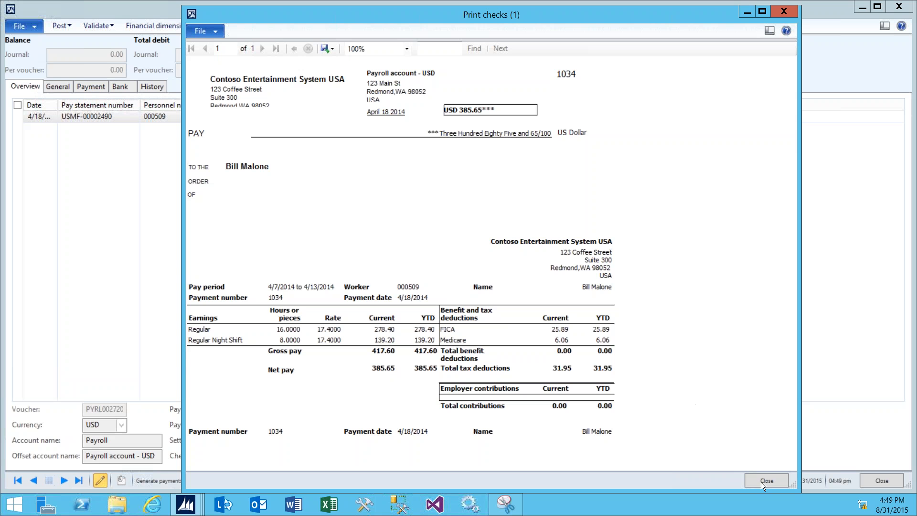
# Close the check preview and post journal 00476, leaving the line Sent with check 1034.
pyautogui.click(767, 480)
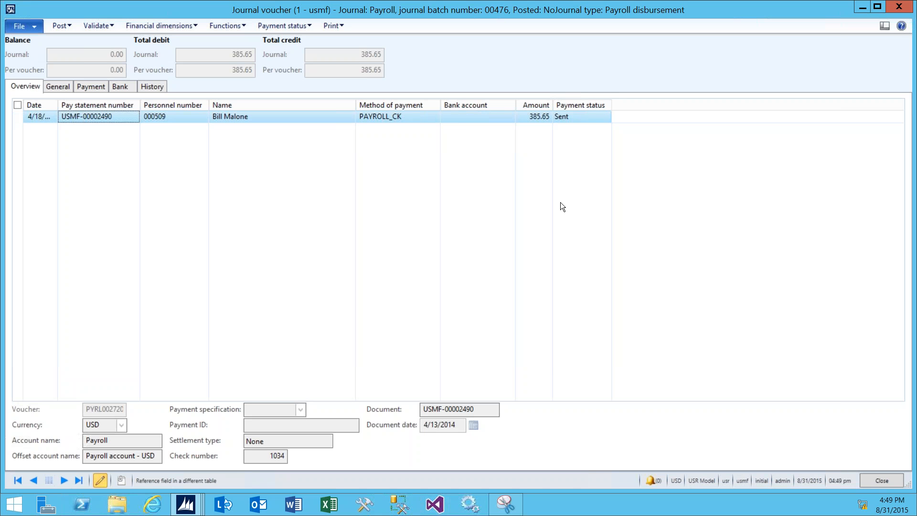
pyautogui.moveTo(123, 39)
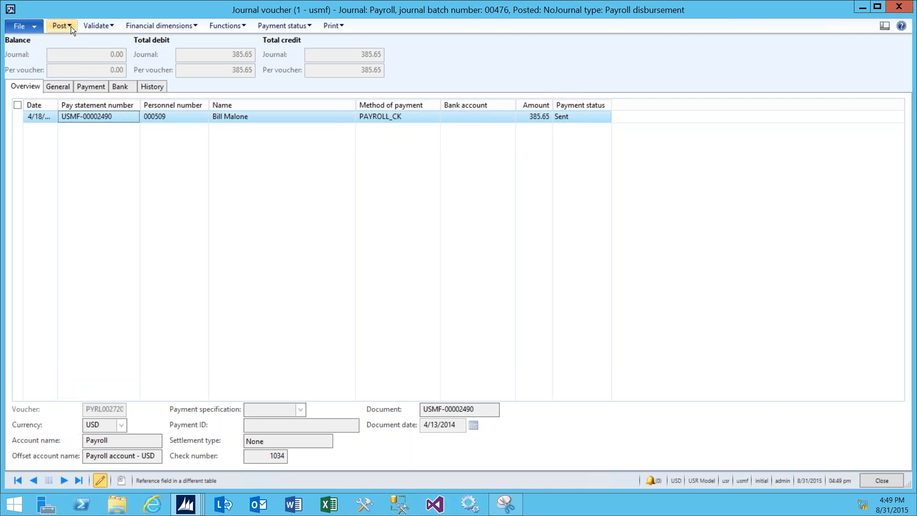
pyautogui.click(61, 25)
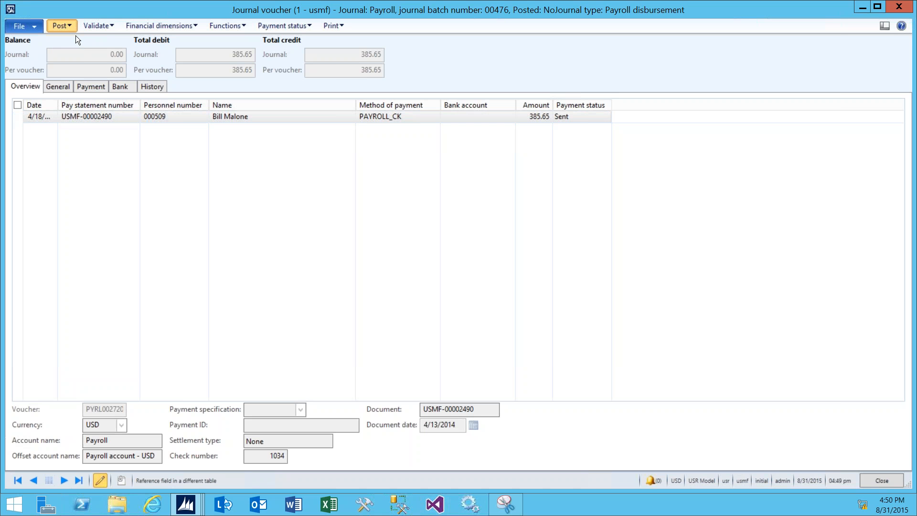
pyautogui.click(58, 25)
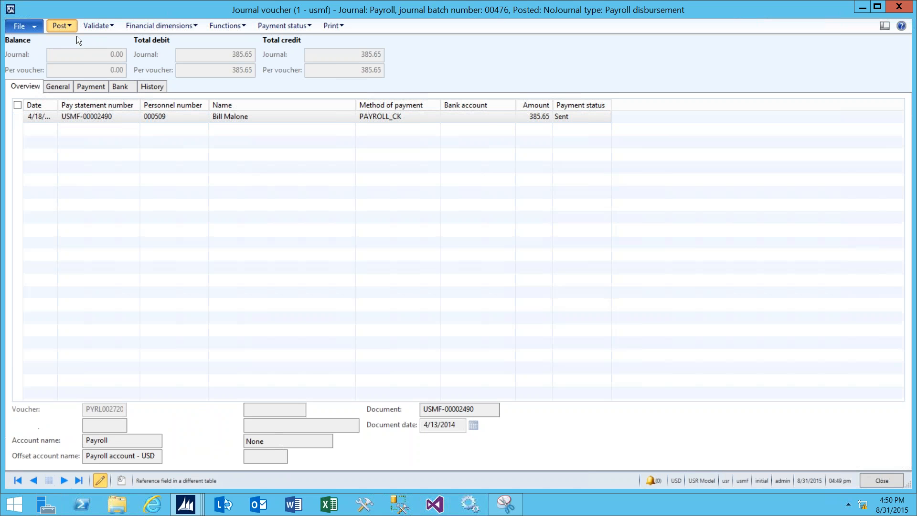
# Dismiss the vouchers-posted Infolog and close the journal voucher, leaving batch 00476 posted.
pyautogui.click(58, 25)
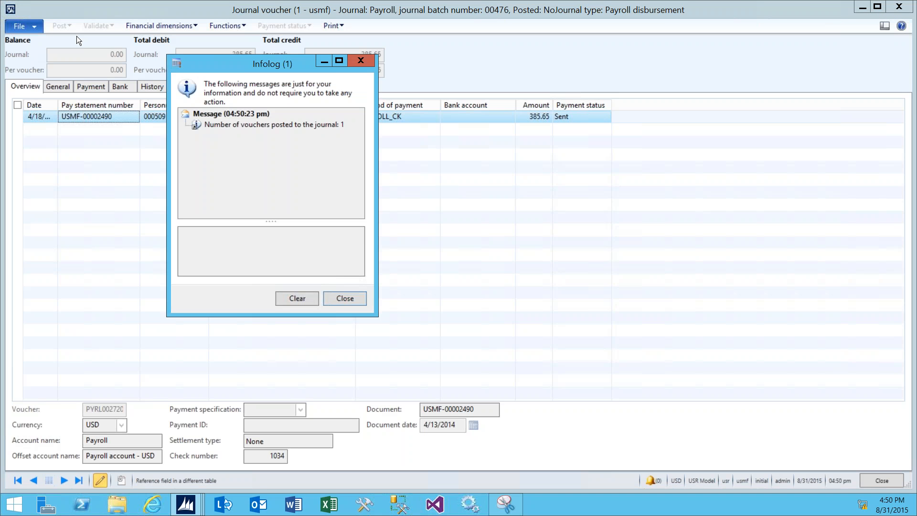
pyautogui.moveTo(347, 293)
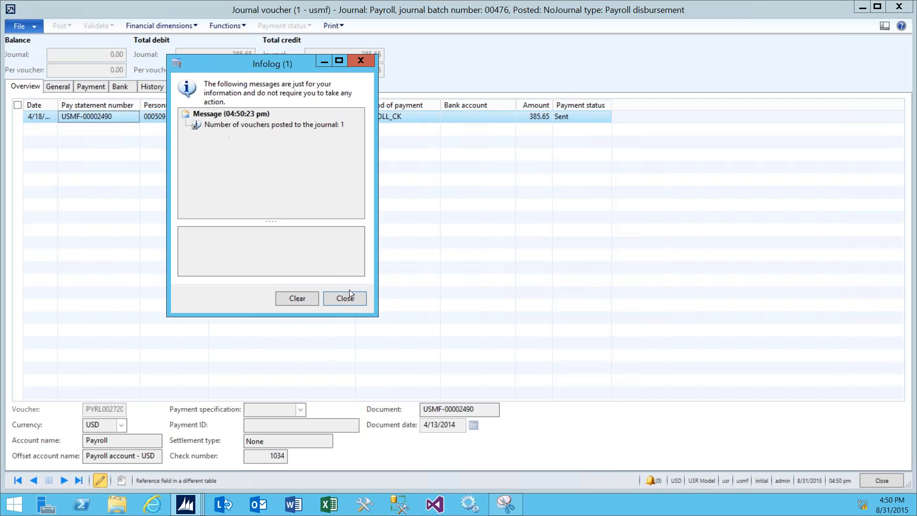
pyautogui.moveTo(350, 299)
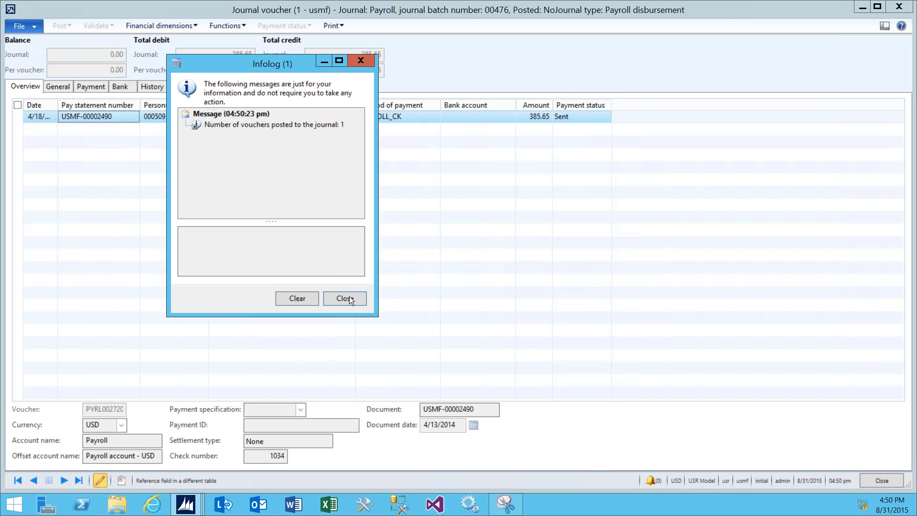
pyautogui.click(343, 298)
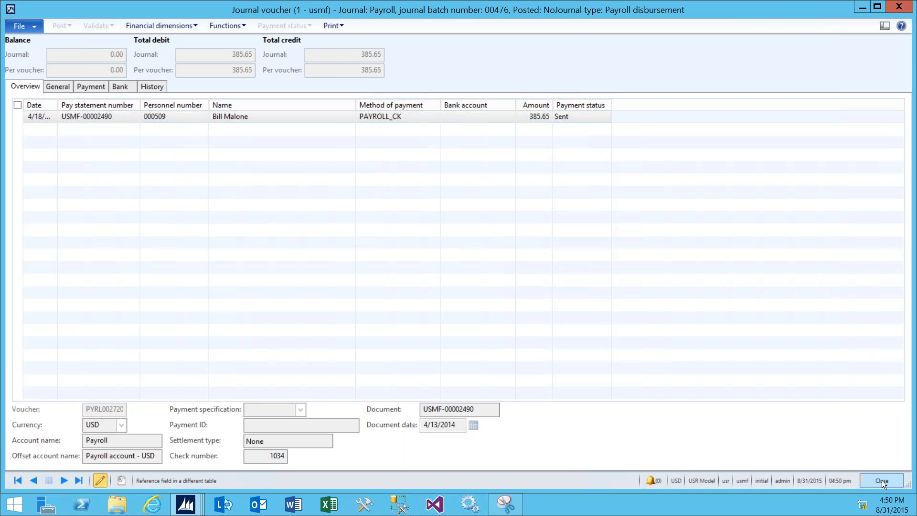
pyautogui.click(881, 481)
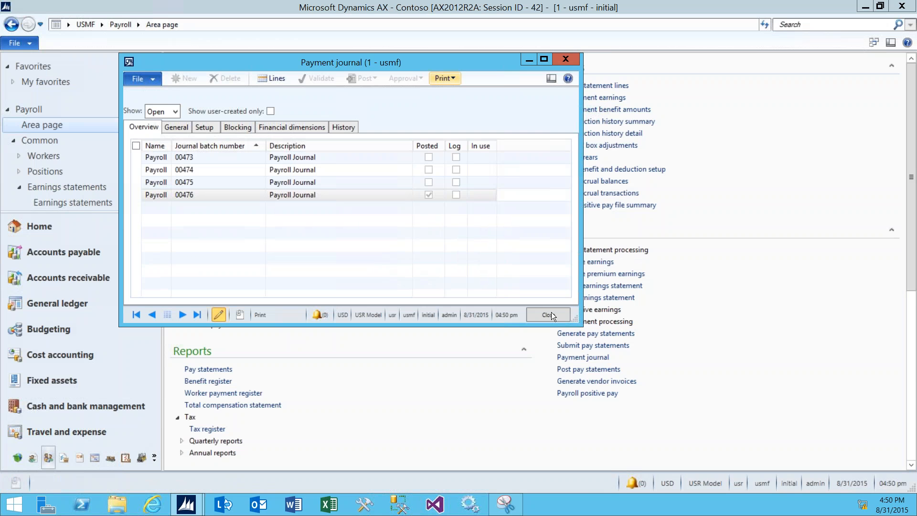
# Close the Payment journal list to return to the Payroll area page.
pyautogui.click(547, 314)
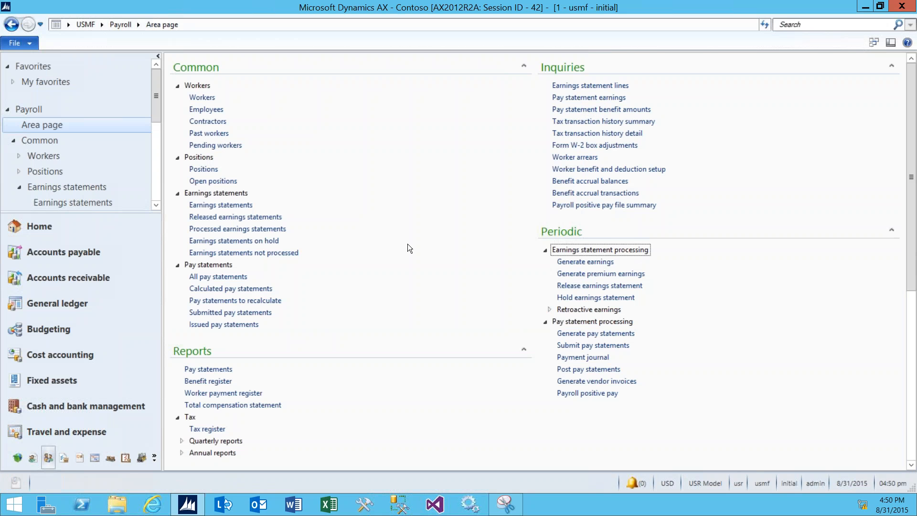
pyautogui.moveTo(235, 217)
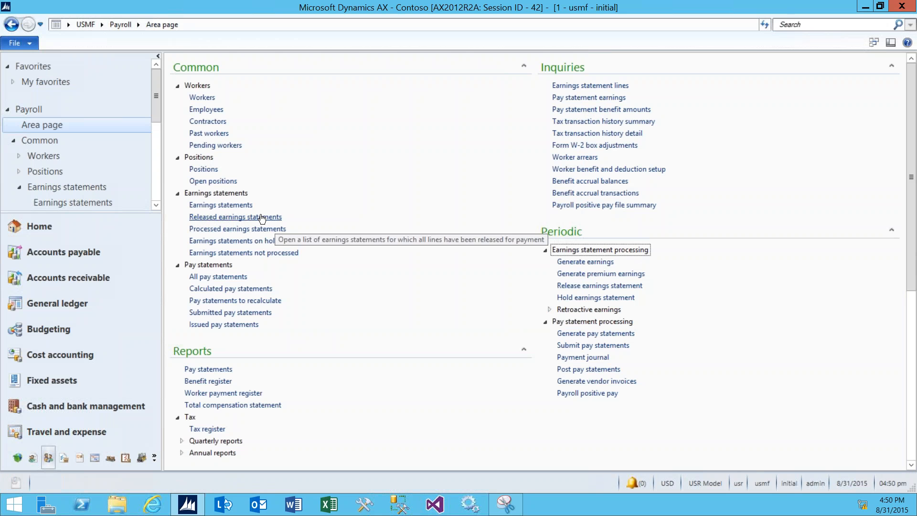
pyautogui.moveTo(329, 225)
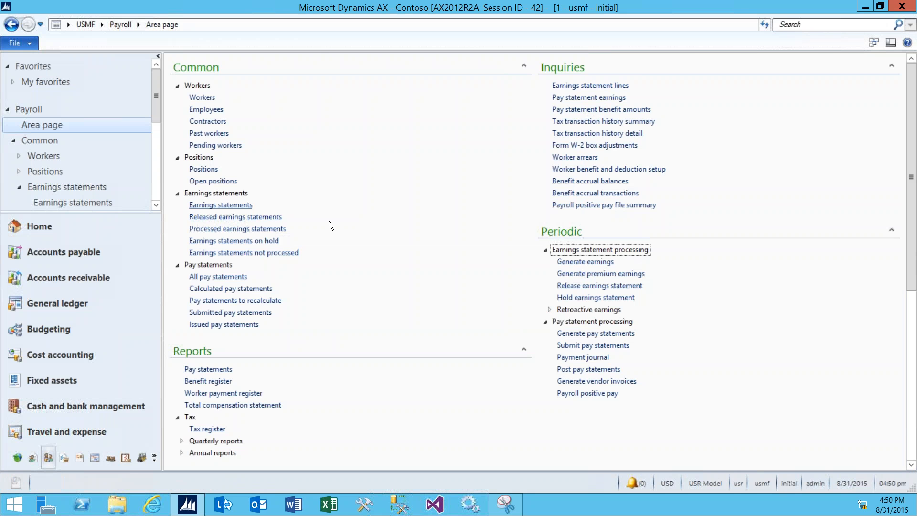
pyautogui.moveTo(316, 231)
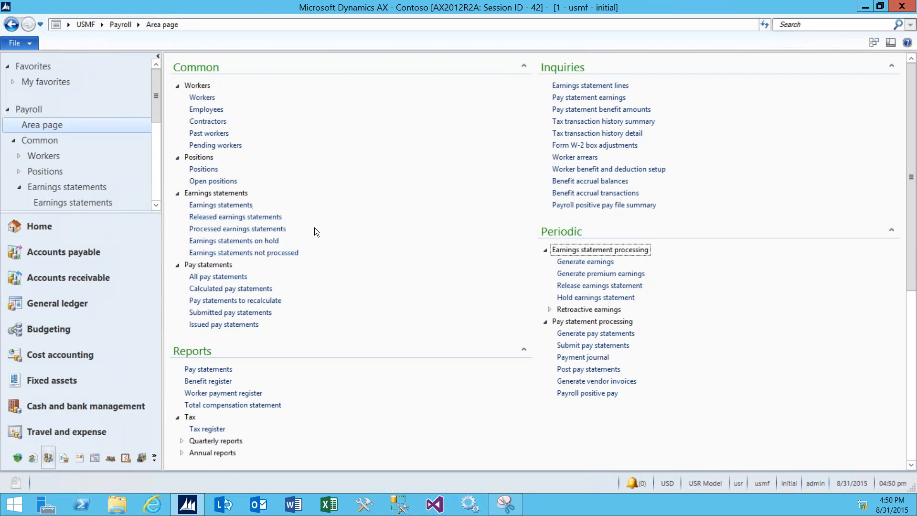
pyautogui.moveTo(309, 242)
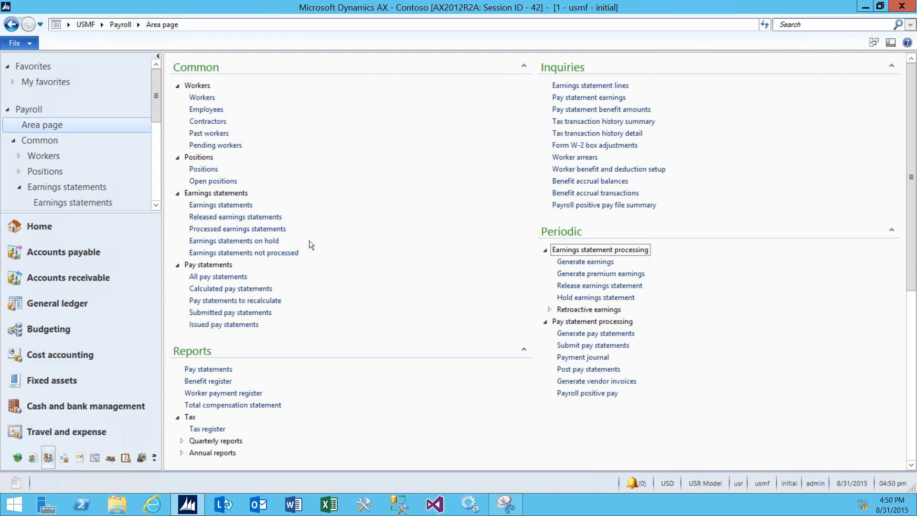
pyautogui.moveTo(319, 246)
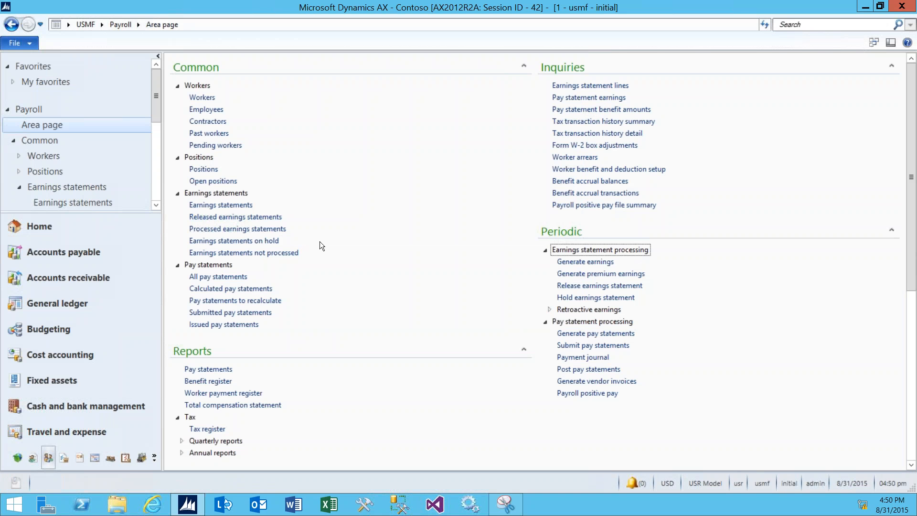
pyautogui.moveTo(367, 257)
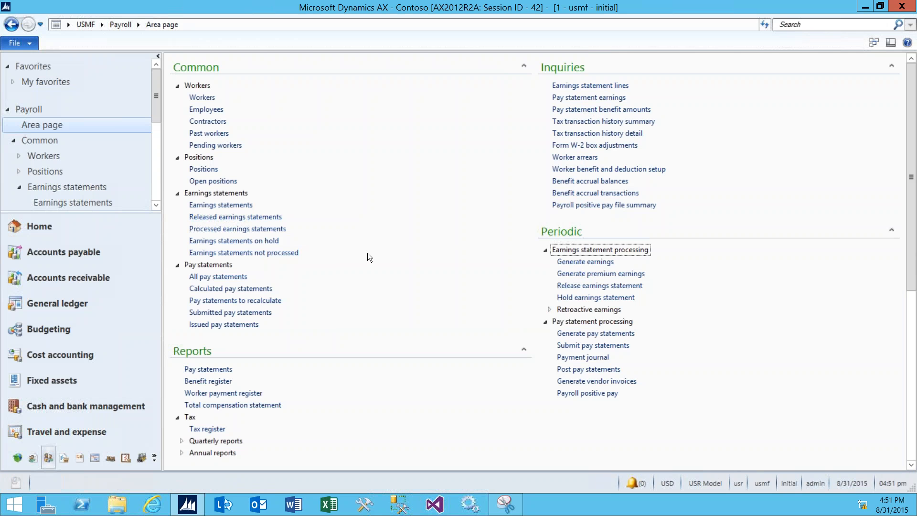